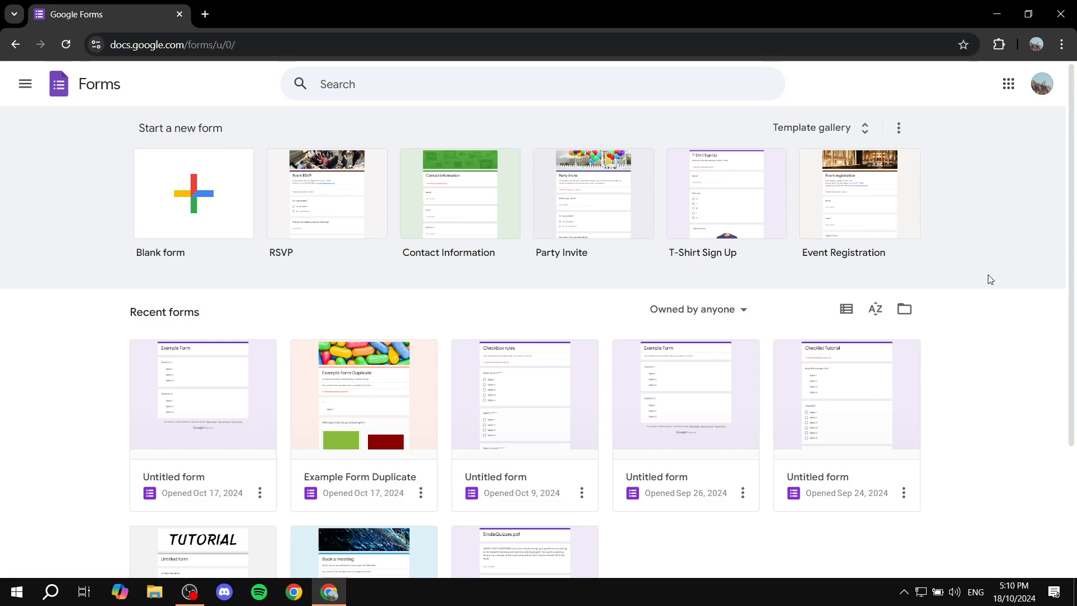
mouse_move(193, 213)
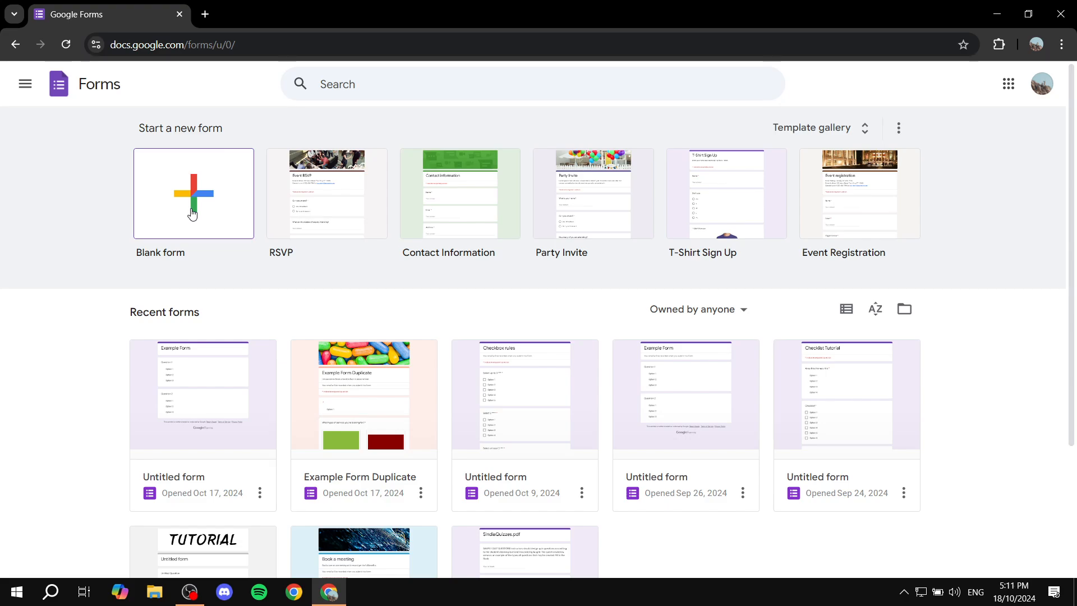
mouse_move(200, 205)
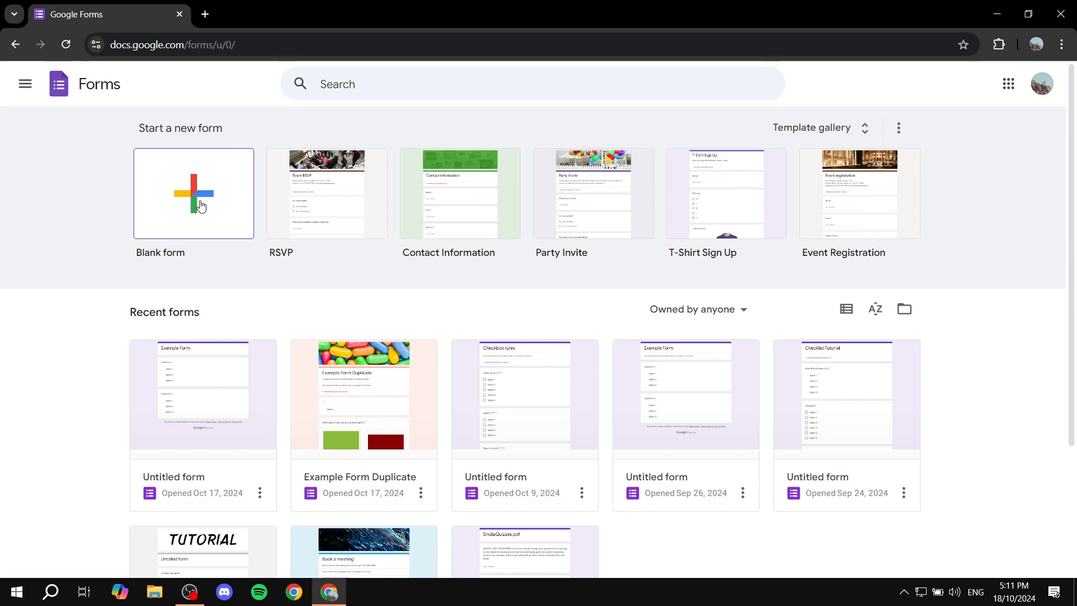
- Start a blank form titled 'Tickets' and begin editing its first question
left_click(193, 193)
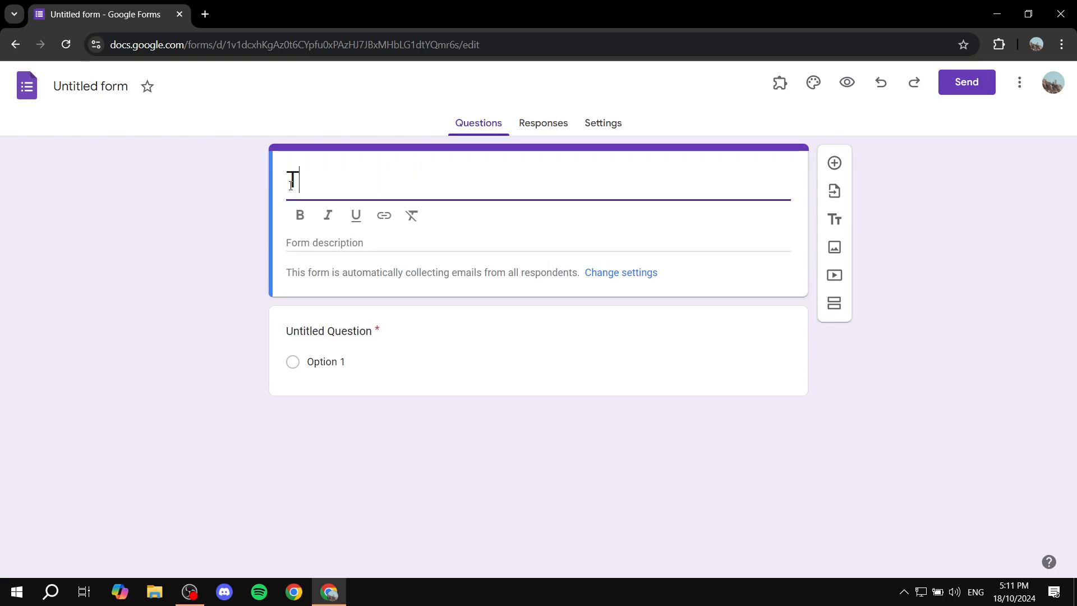
type("Tickets")
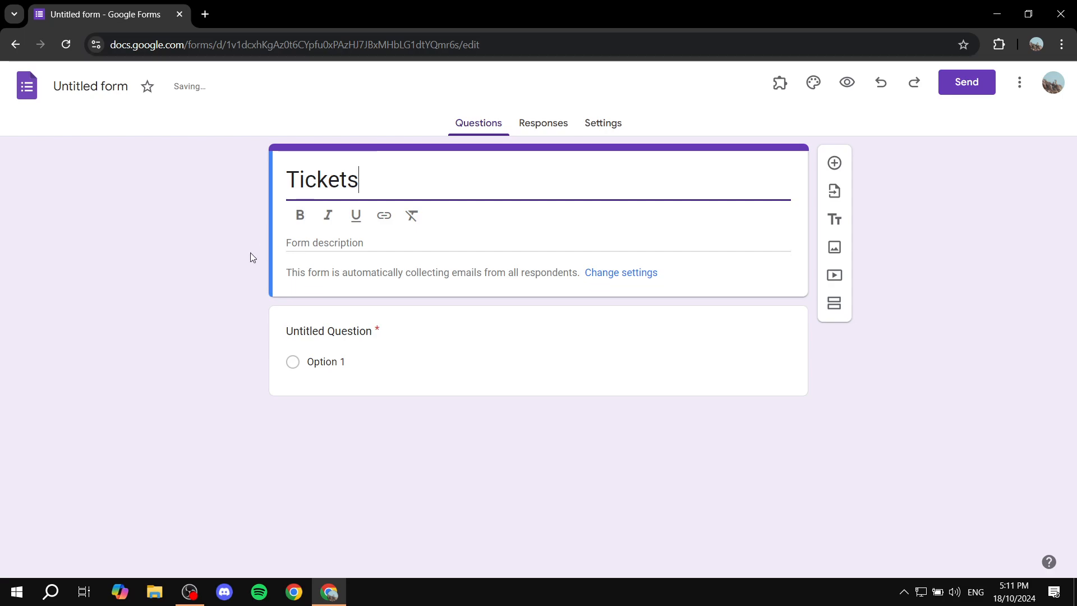
left_click(328, 331)
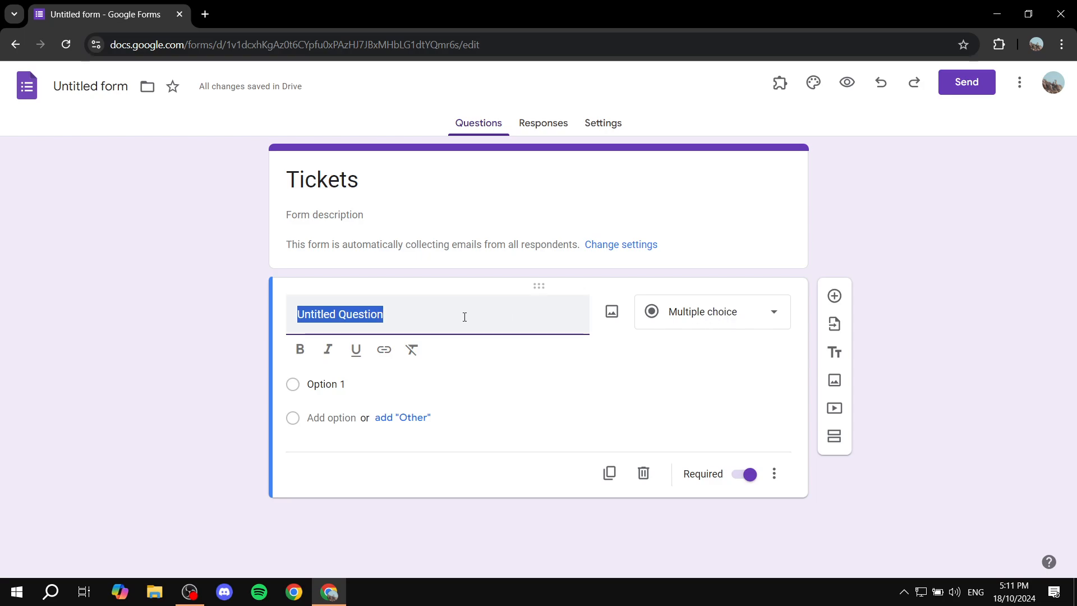
- Replace the placeholder question title with 'Tickets'
key("Delete")
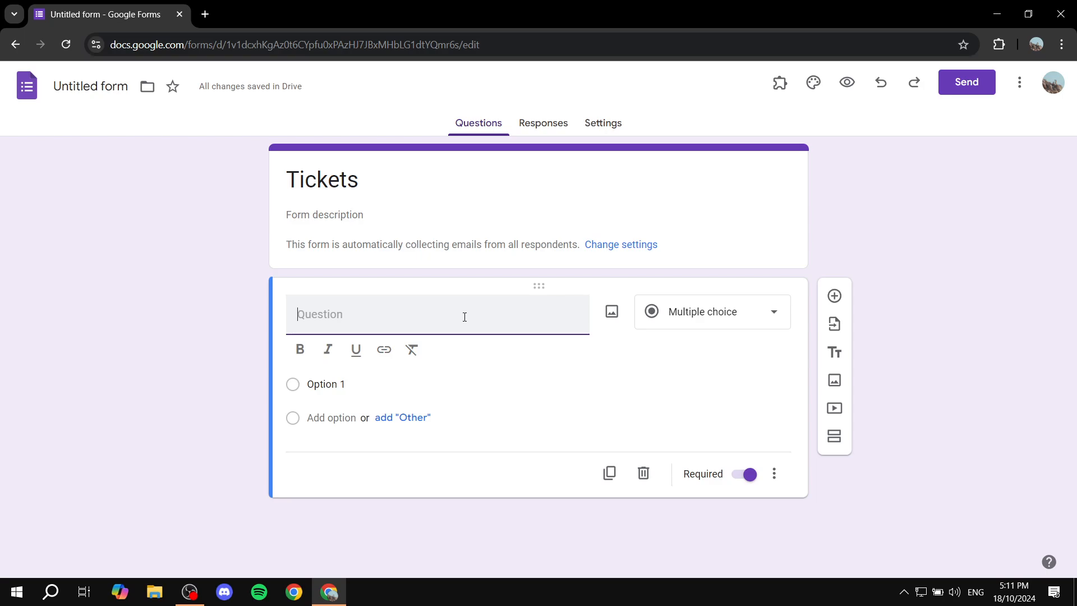
type("Tickets")
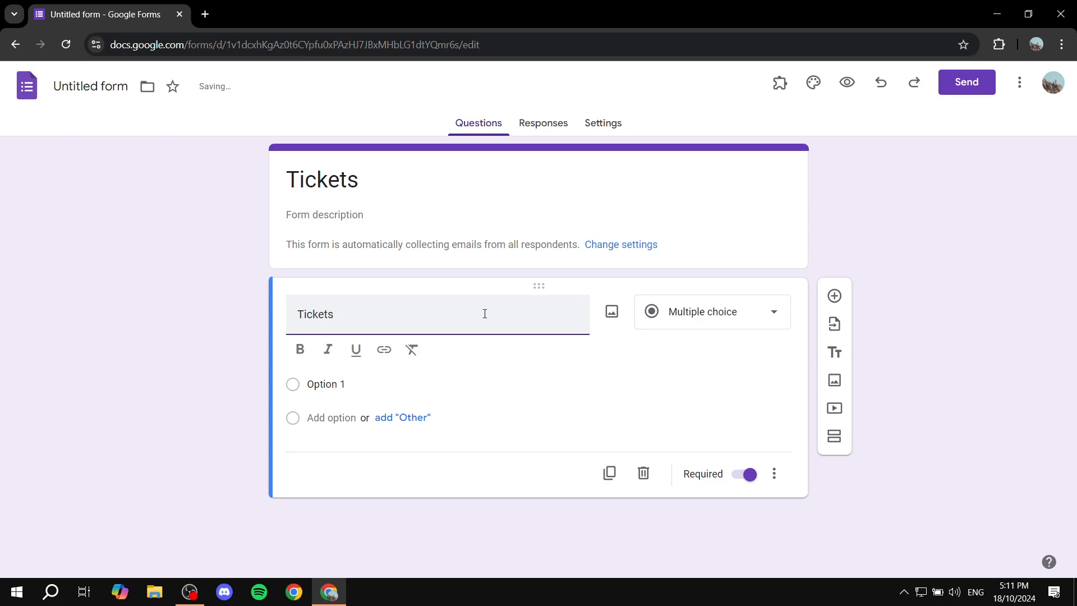
mouse_move(406, 449)
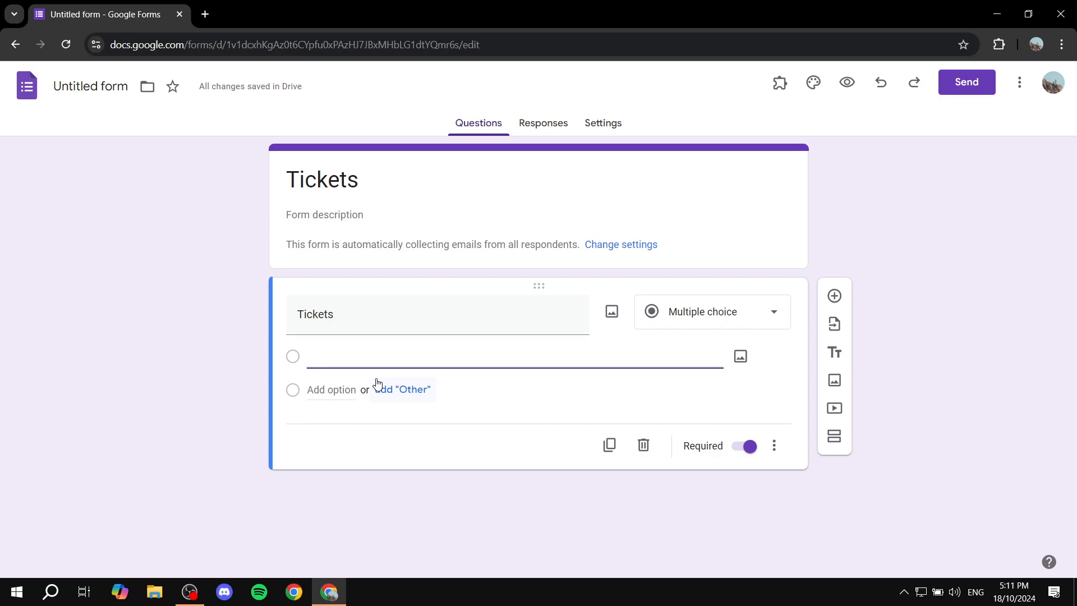
- Make the first answer choice read 'VIP Tickets - $50'
type("VI")
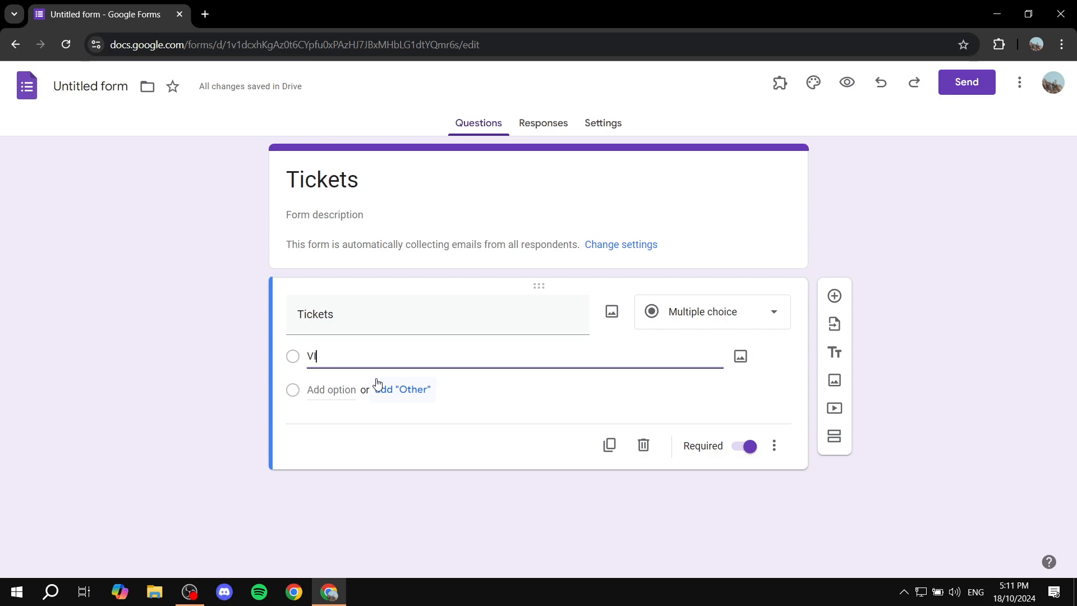
type("P Ticke")
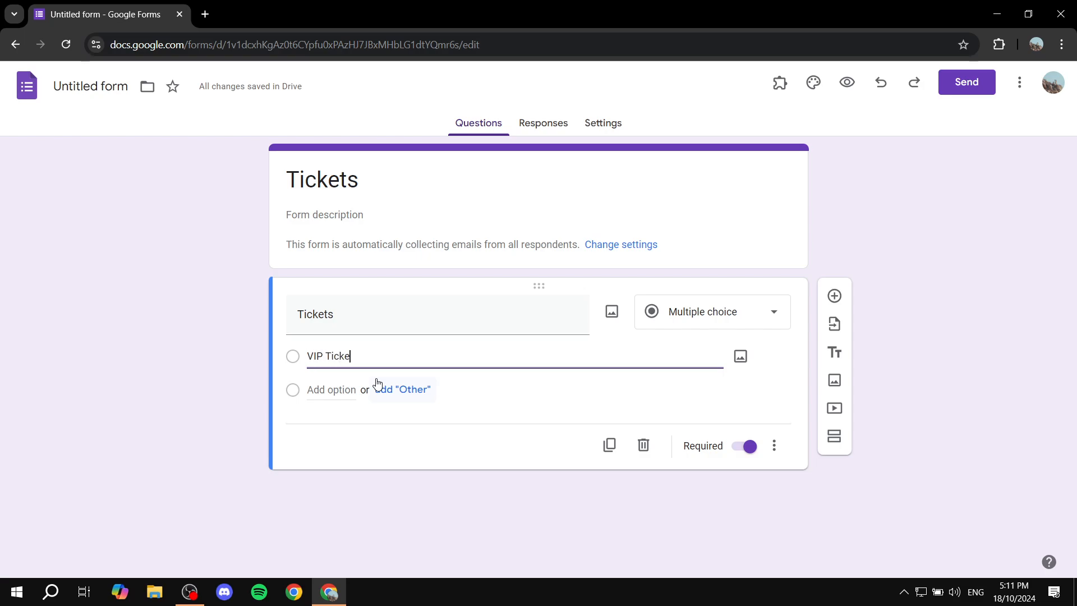
type("s")
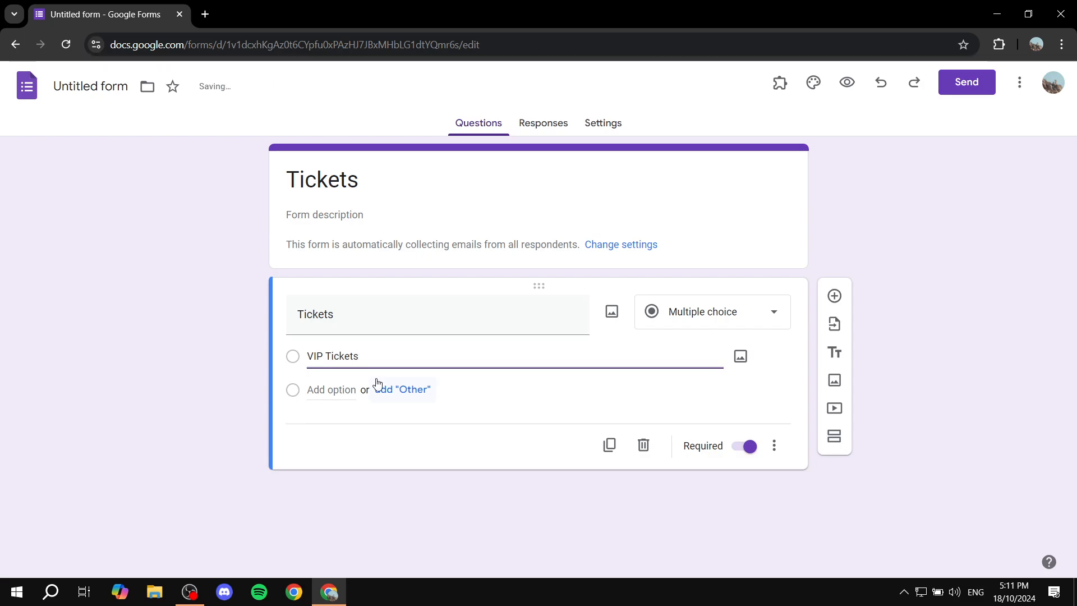
type("-")
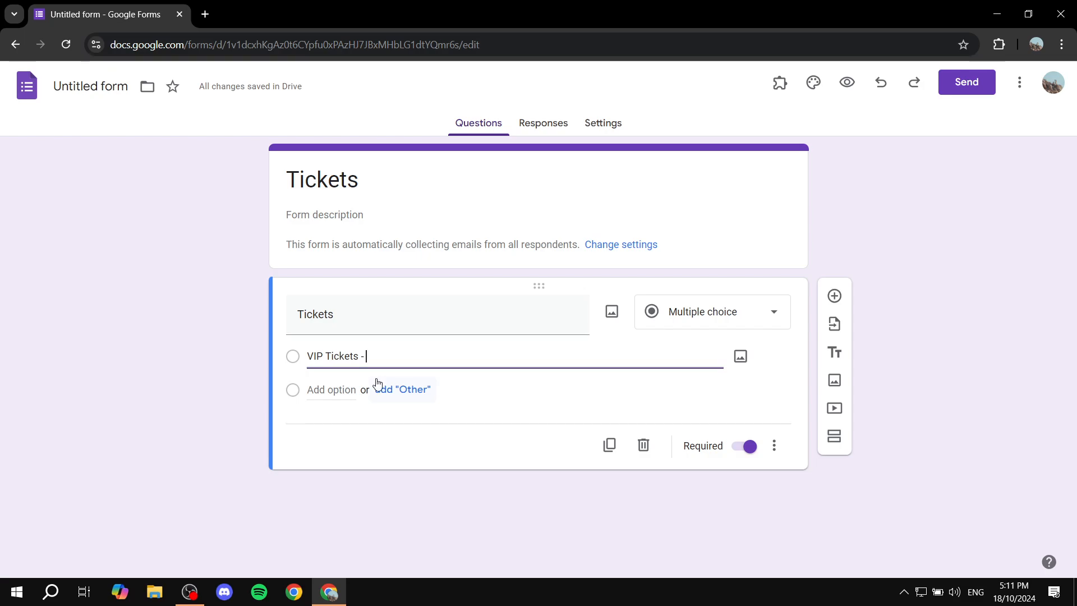
type("$")
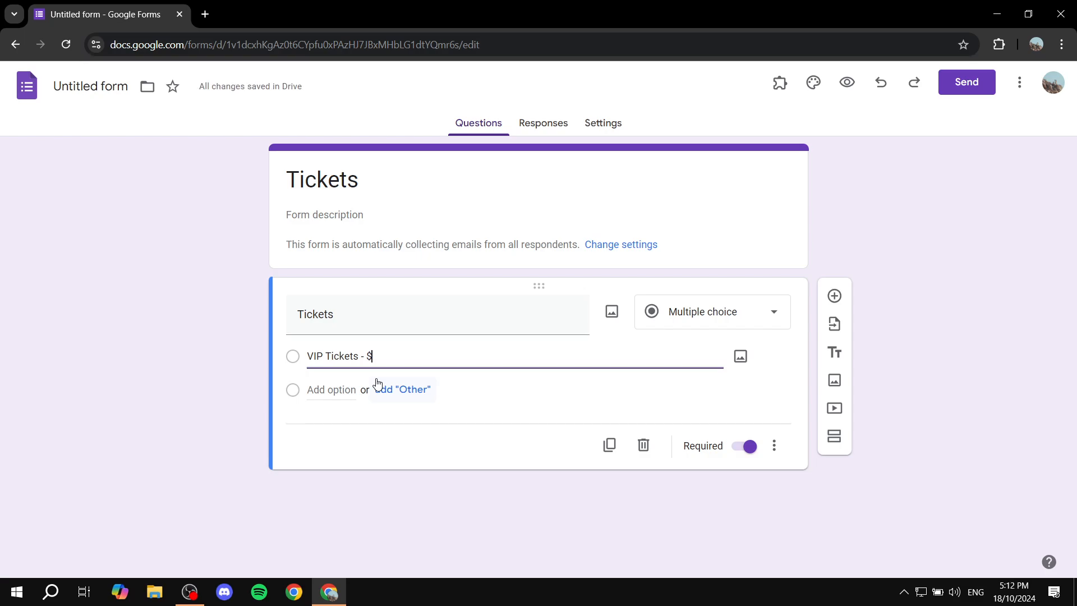
type("50")
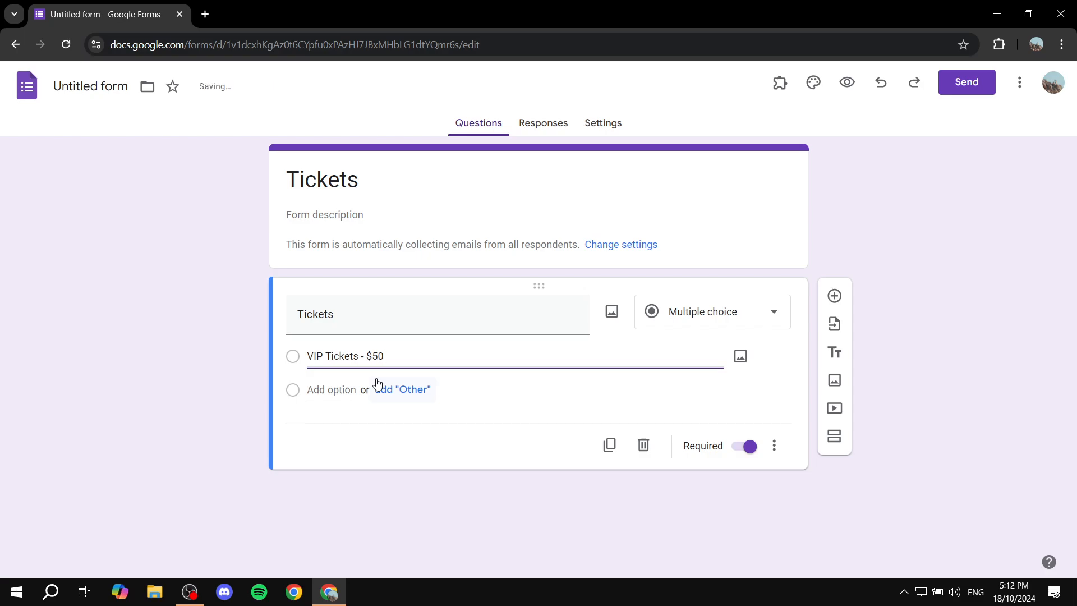
double_click(326, 356)
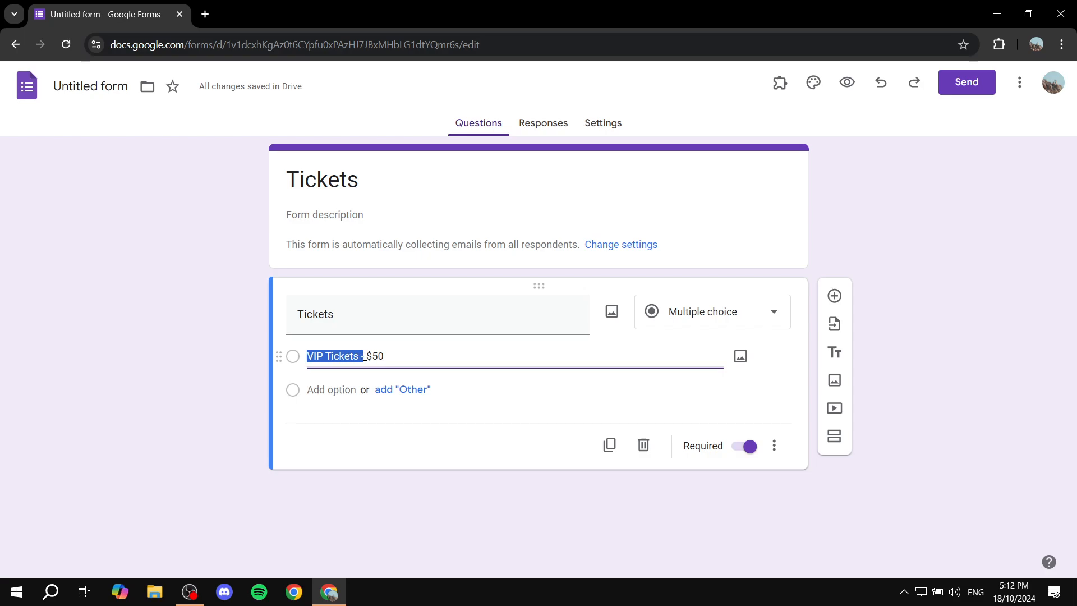
type("-")
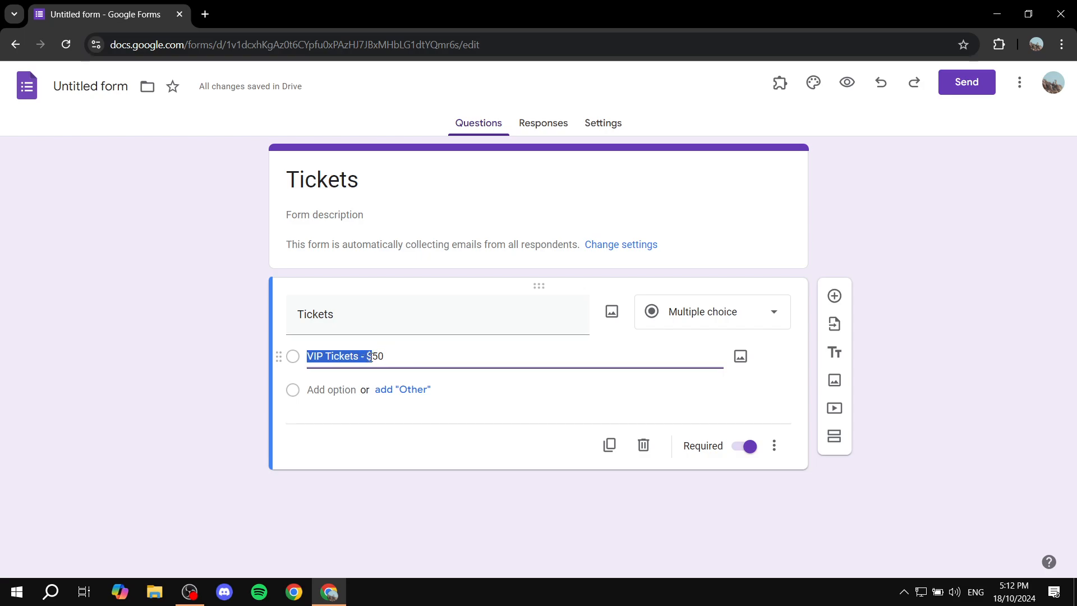
- Add a second answer choice 'Standard Tickets - $25' below the VIP choice
left_click(330, 390)
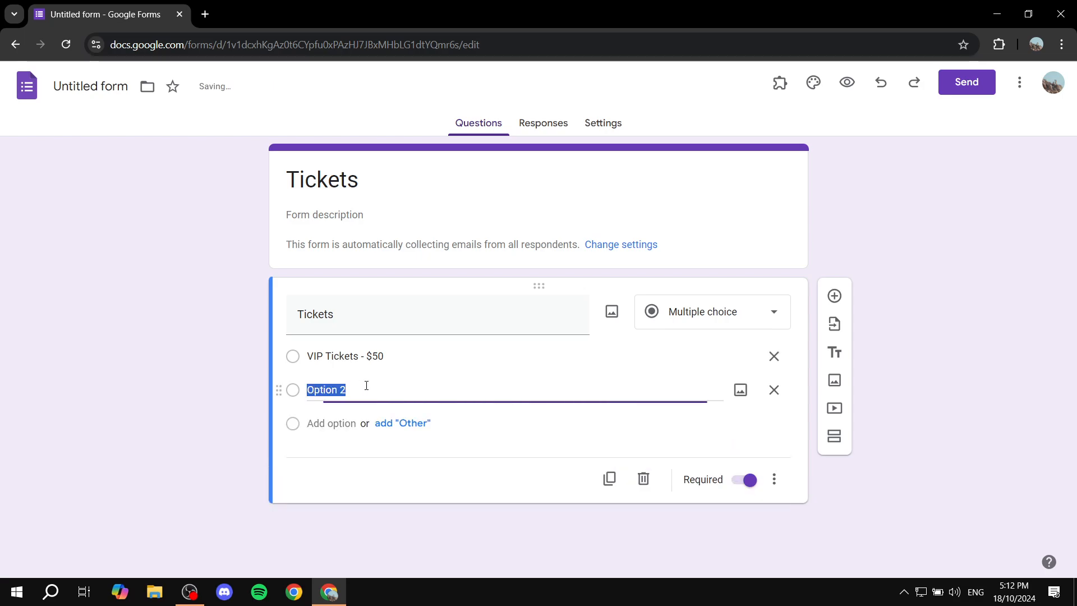
mouse_move(404, 385)
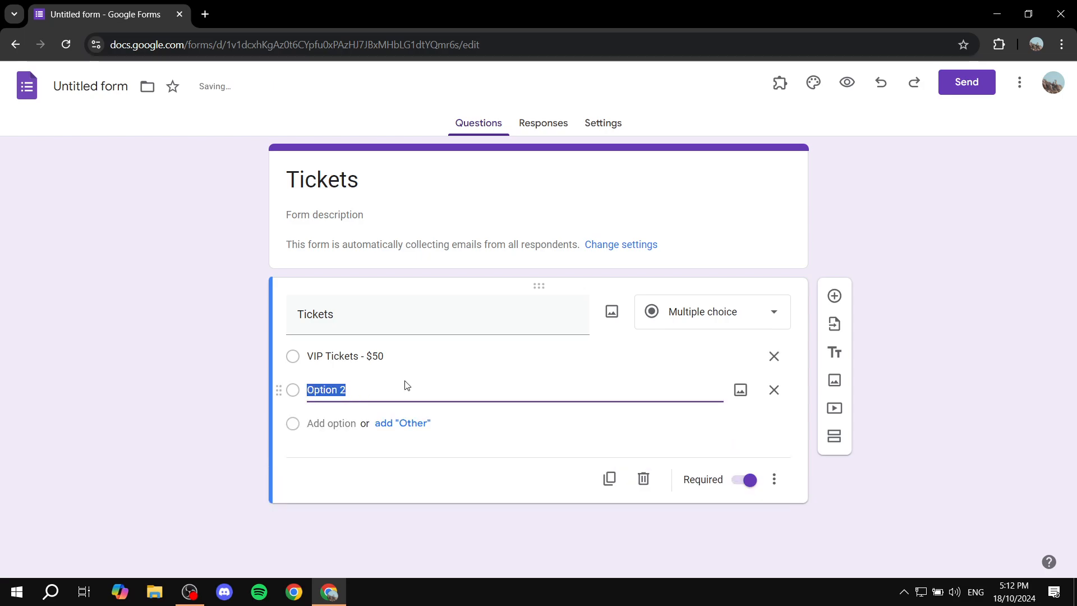
type("Standar")
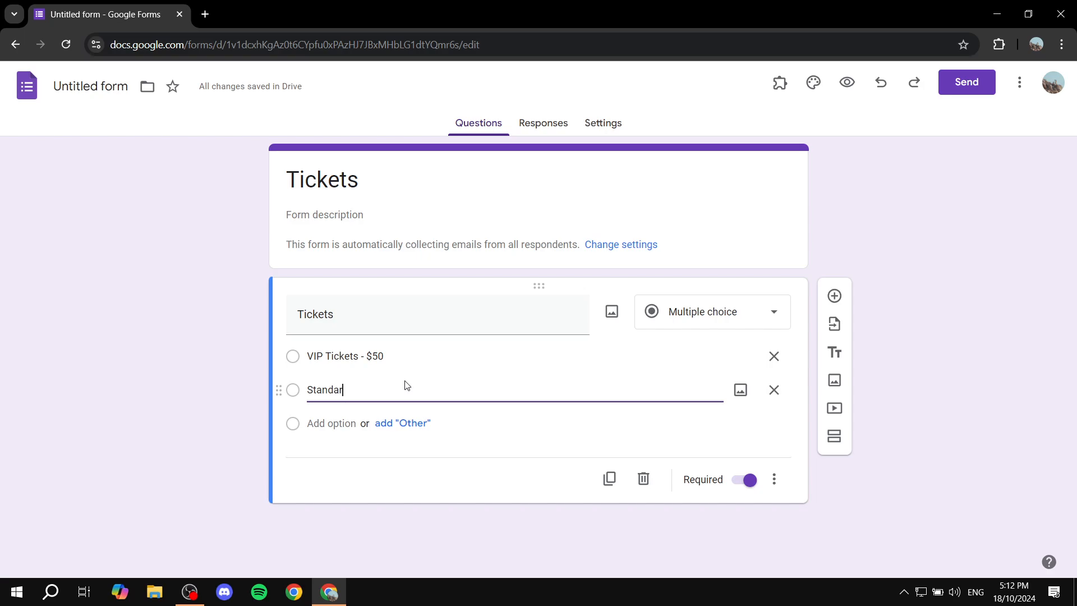
type("d Ticket")
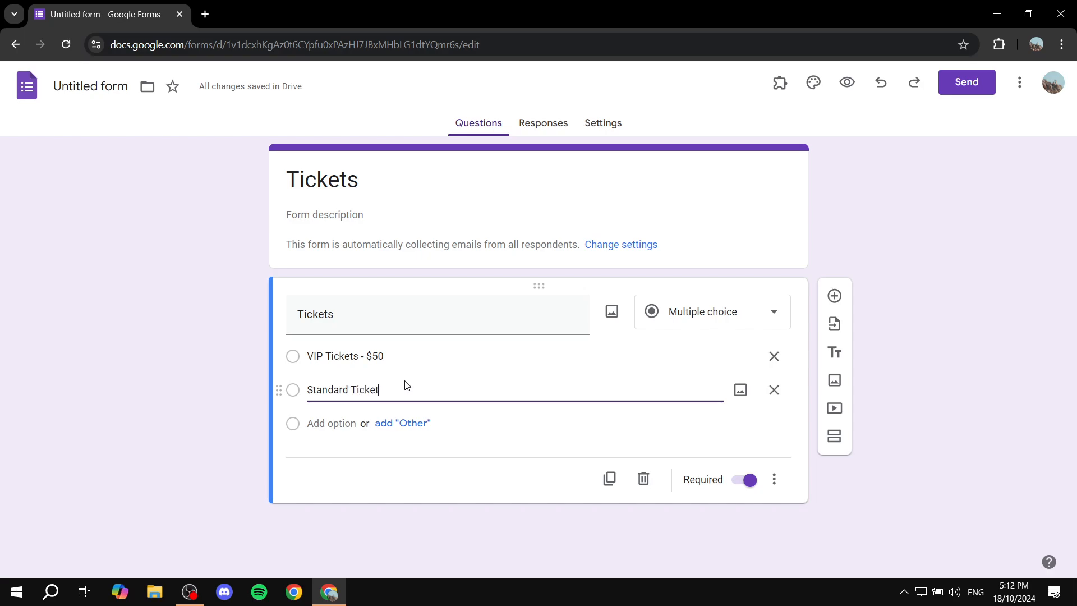
type("s")
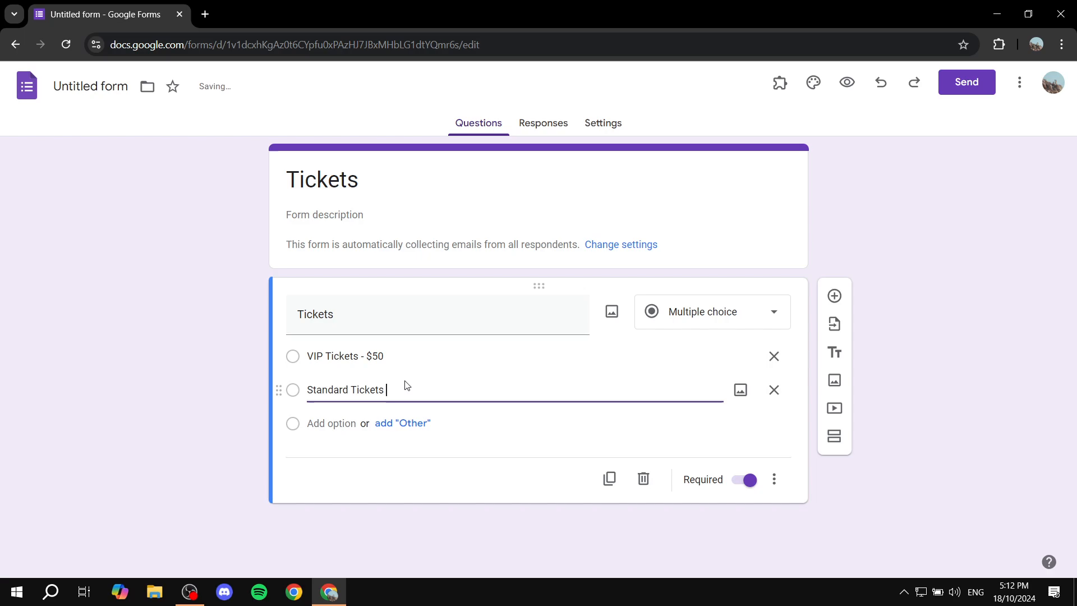
type("-")
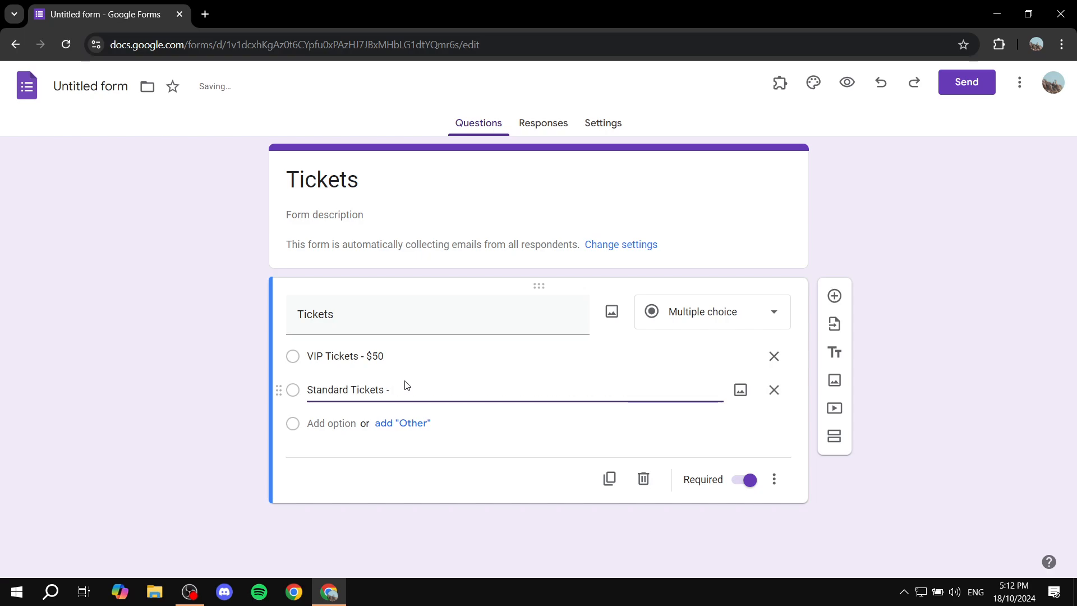
type("$25")
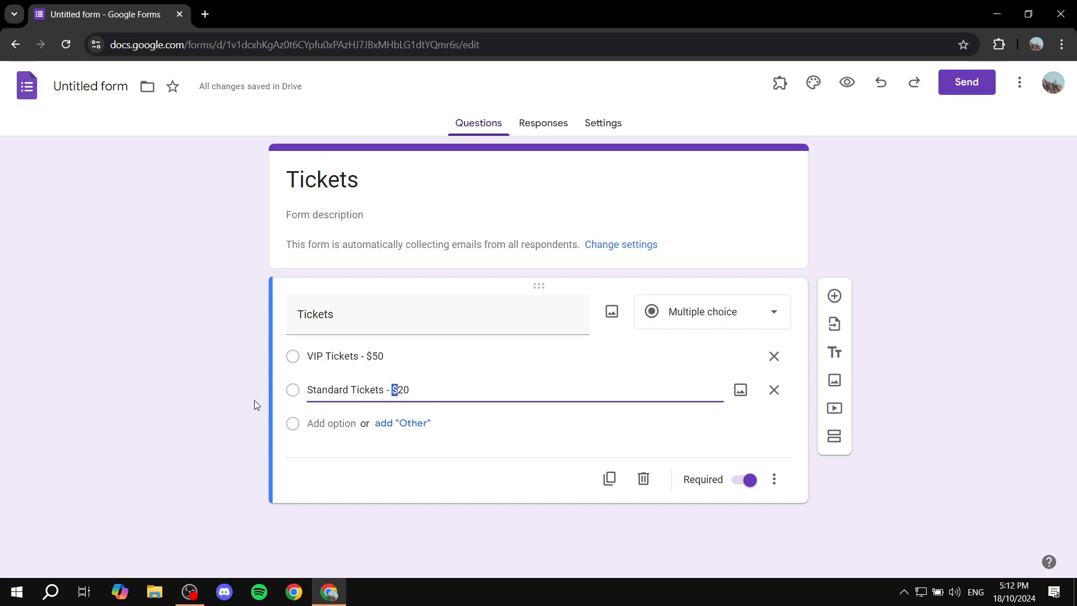
left_click(216, 427)
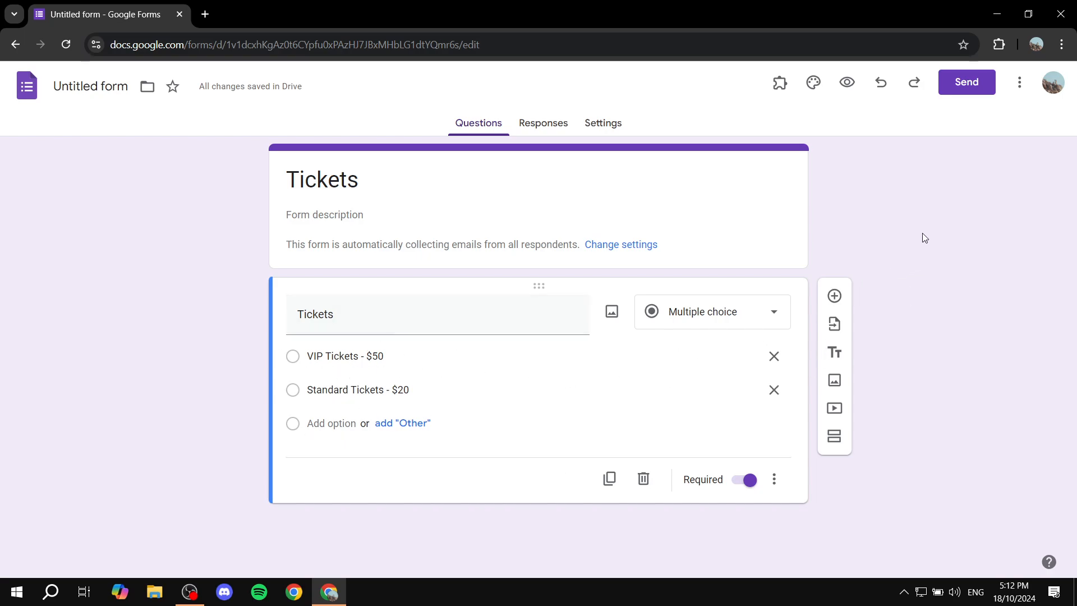
left_click(1019, 83)
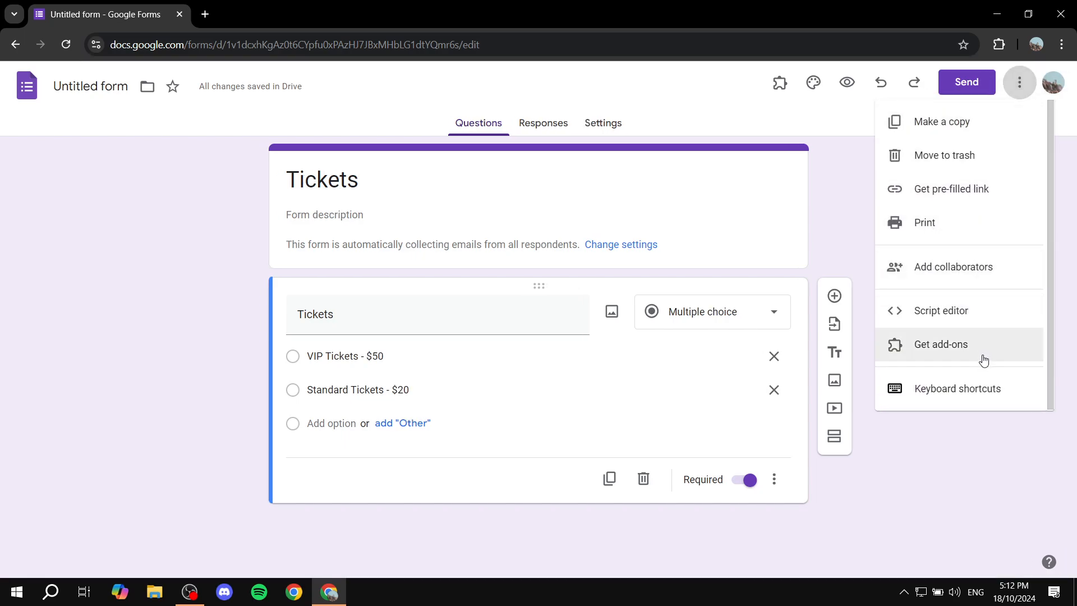
mouse_move(1020, 82)
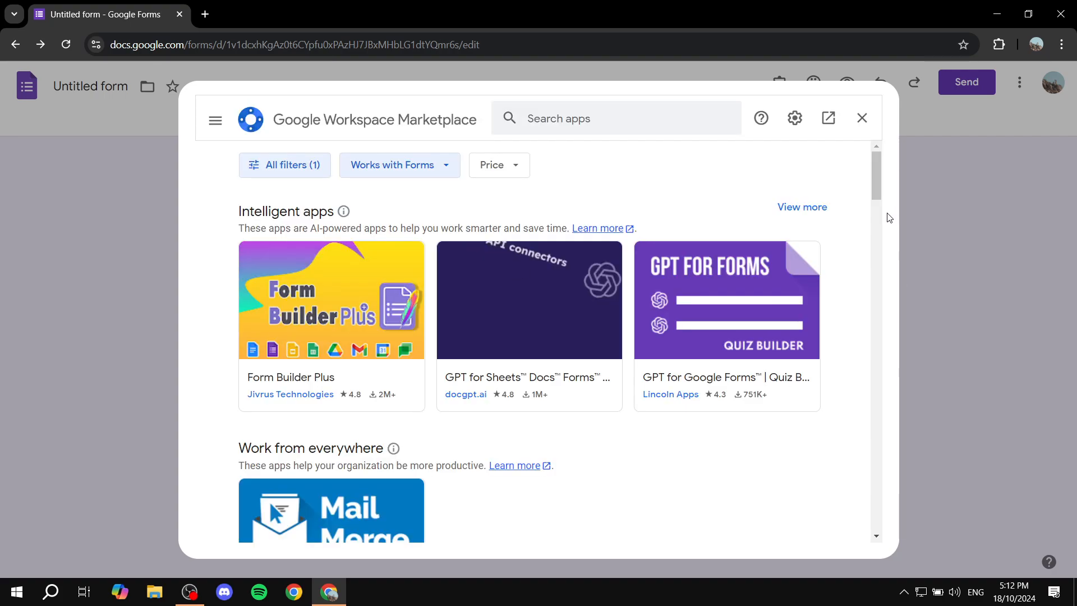
- Focus the Search apps box in the Forms add-ons marketplace
left_click(615, 118)
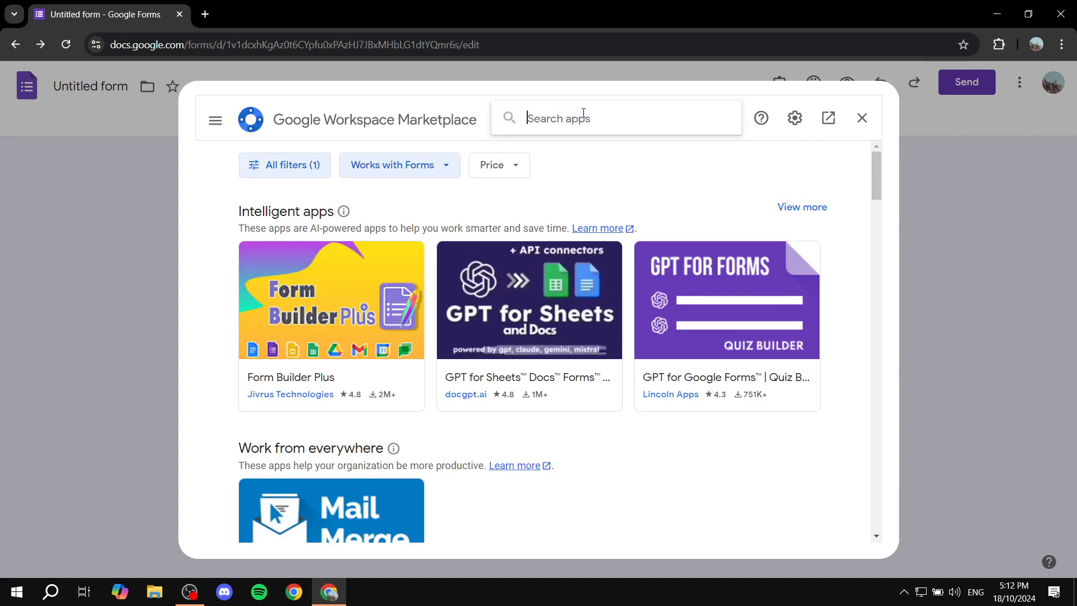
- Search 'Payab' and pick the Payable Forms add-on from the suggestions
type("Pay")
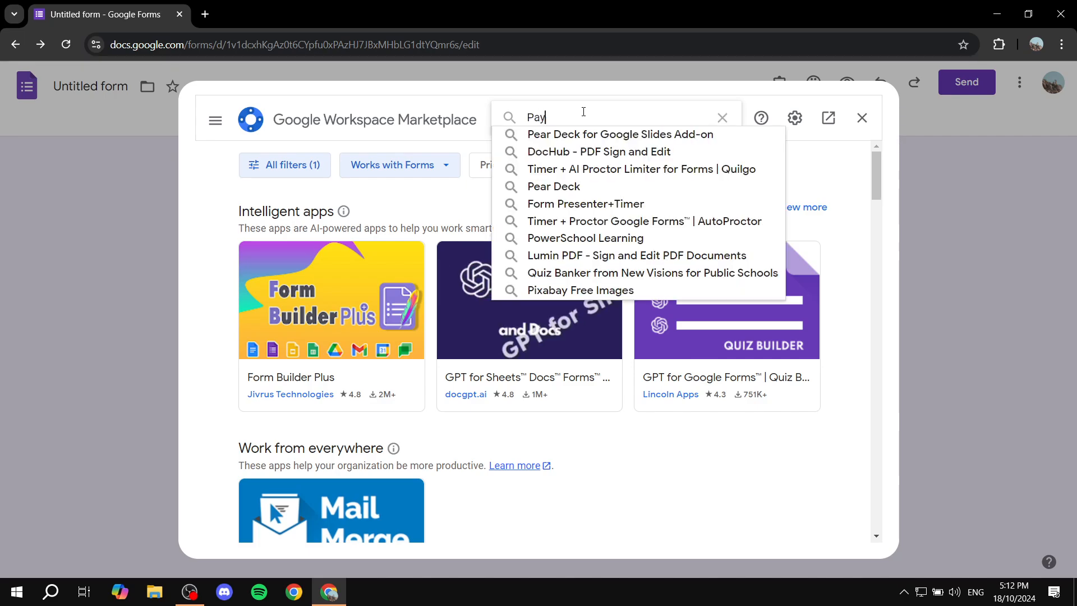
type("ab")
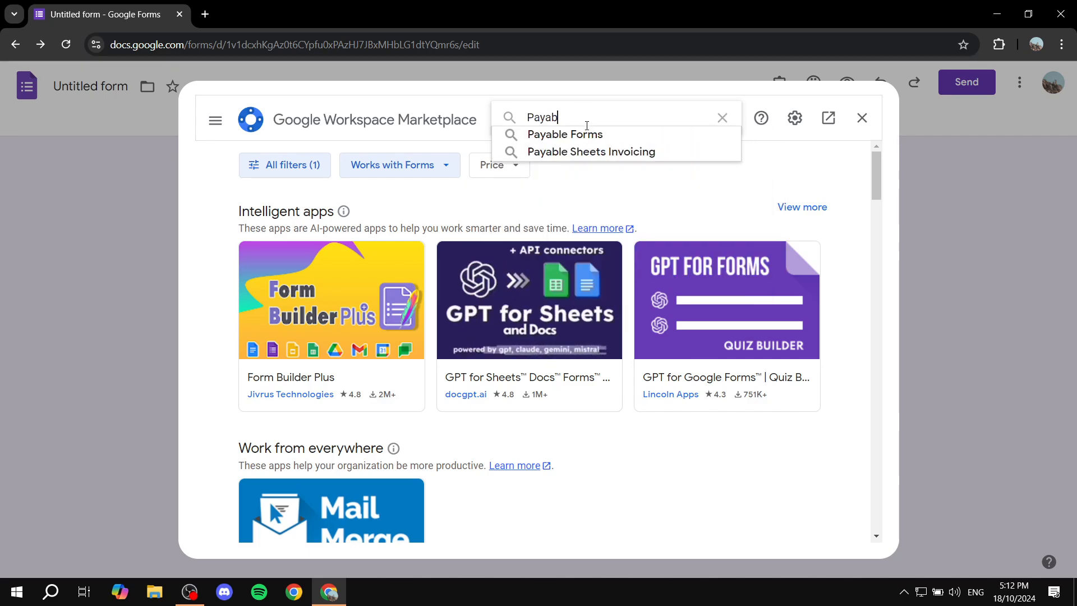
left_click(564, 134)
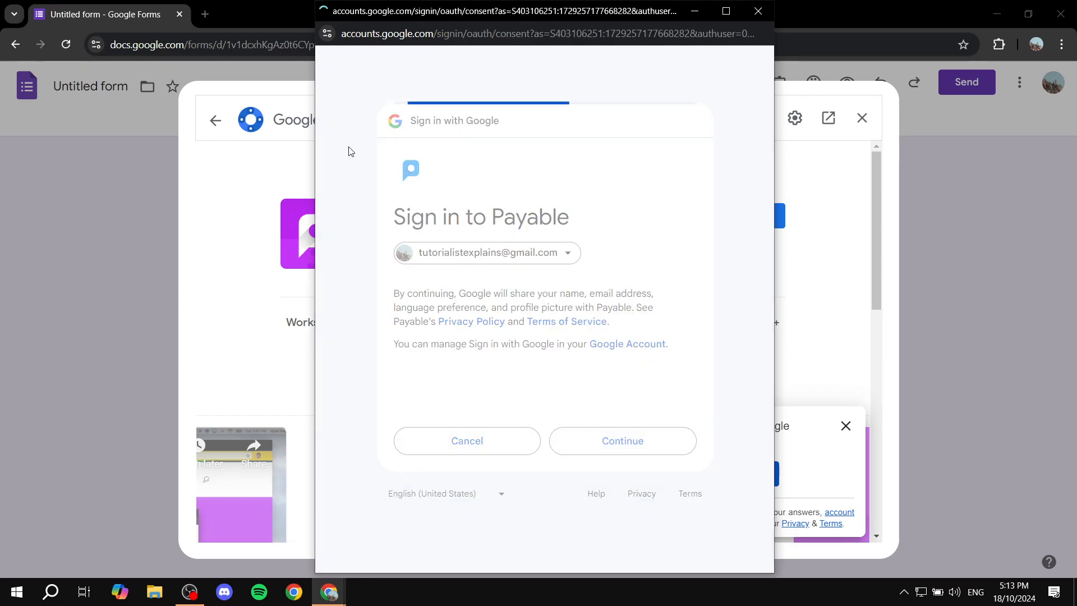
- Install Payable Forms and allow its requested account permissions
left_click(621, 440)
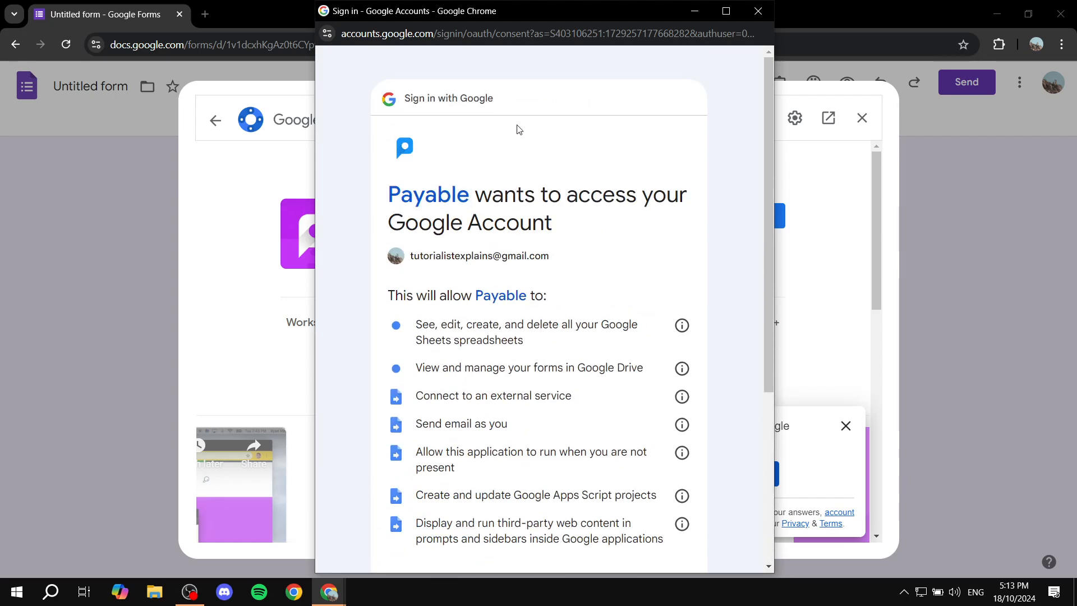
scroll("down", 3)
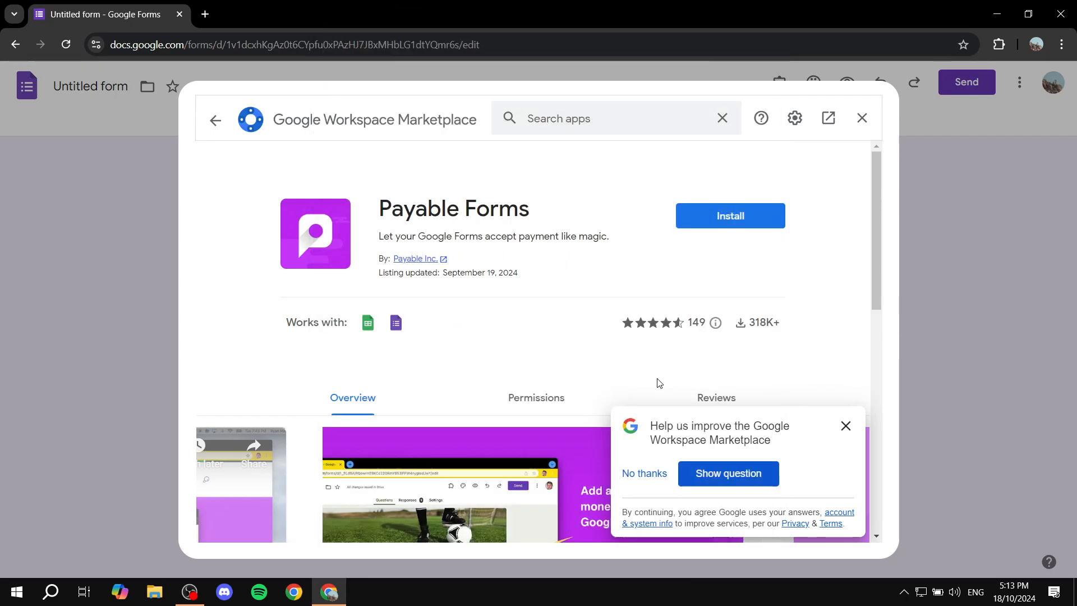
left_click(730, 216)
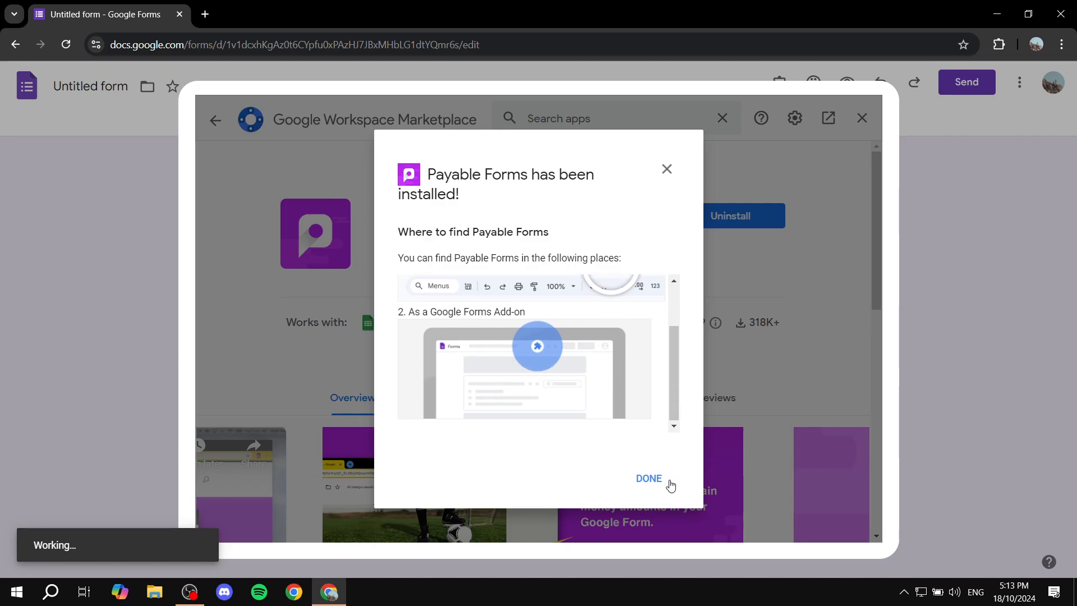
- Finish installation, create a new linked responses spreadsheet, and close its Sheets tab
left_click(647, 478)
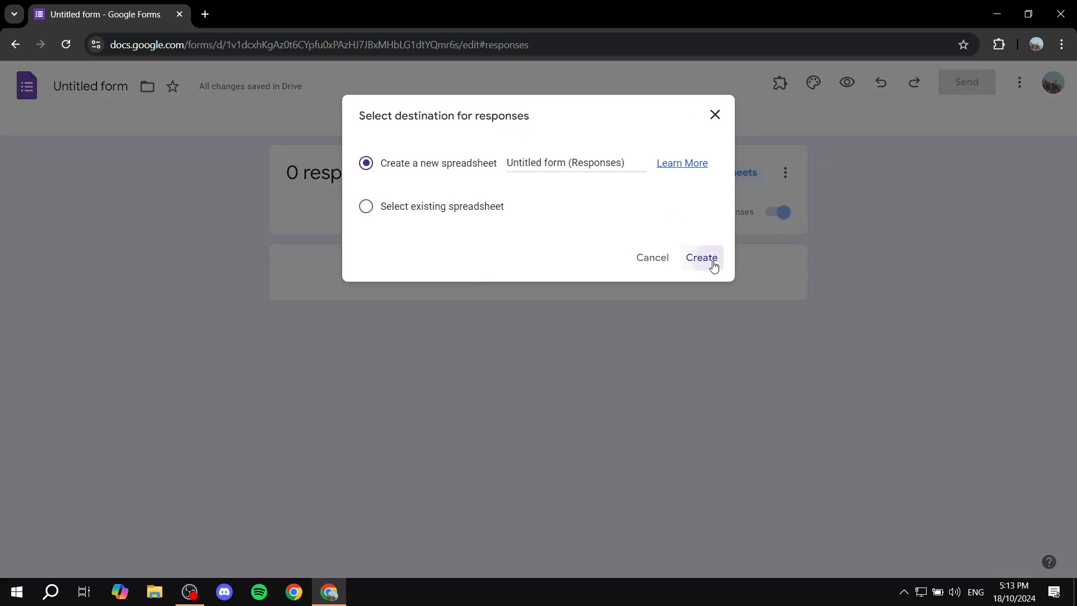
left_click(701, 257)
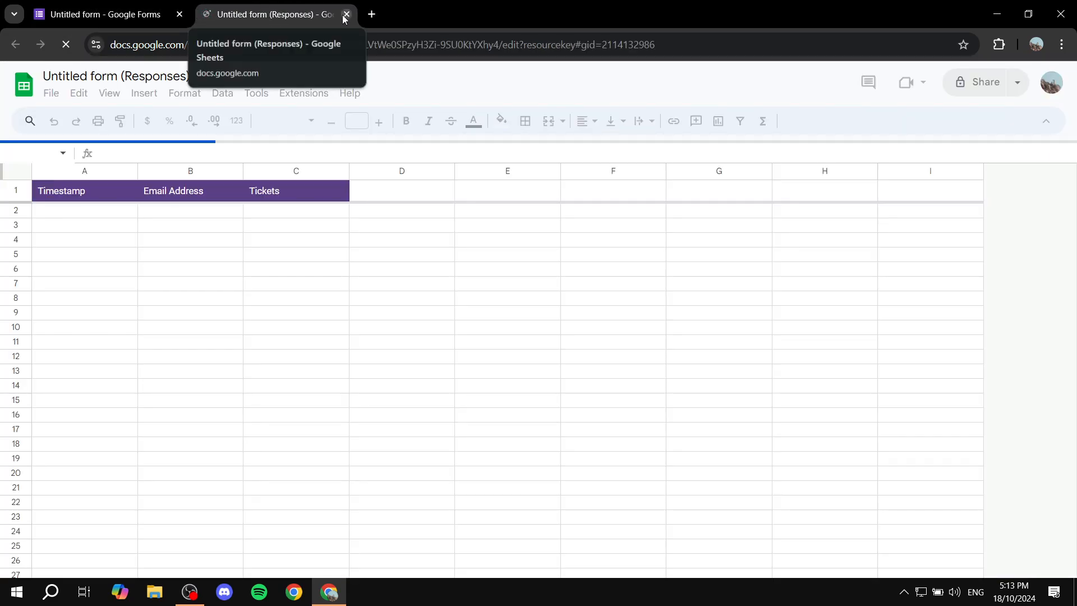
left_click(346, 13)
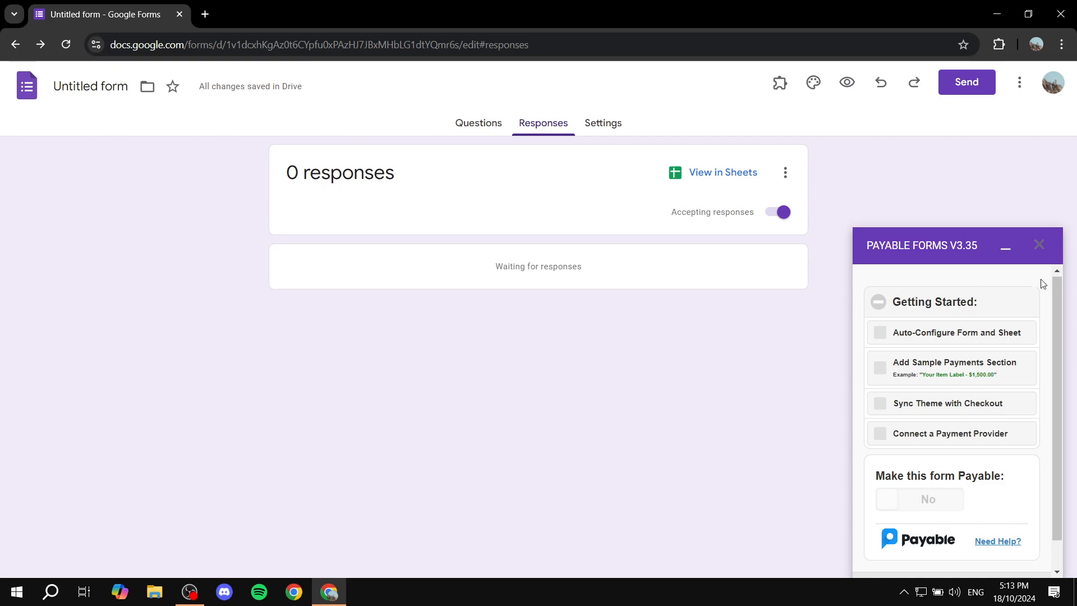
- Relaunch Payable Forms from the Add-ons menu beside the Tickets questions
left_click(1005, 246)
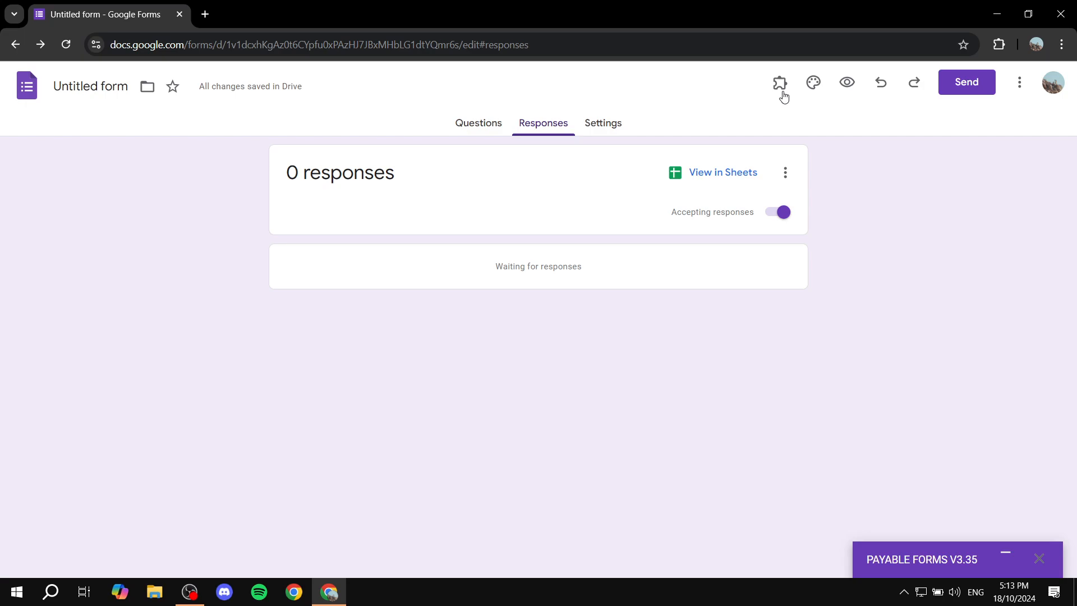
left_click(779, 83)
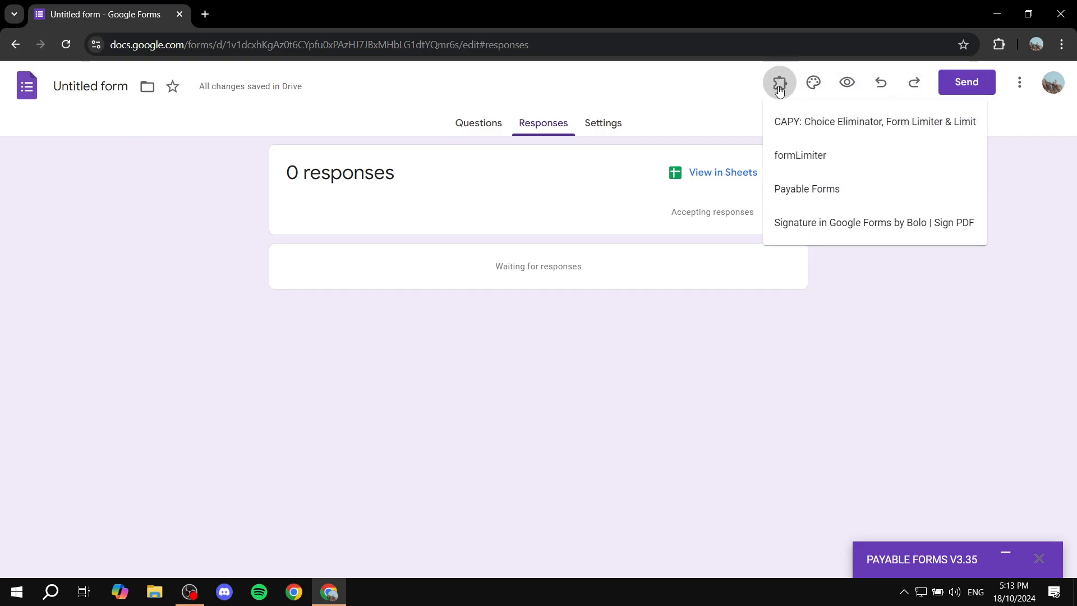
mouse_move(879, 357)
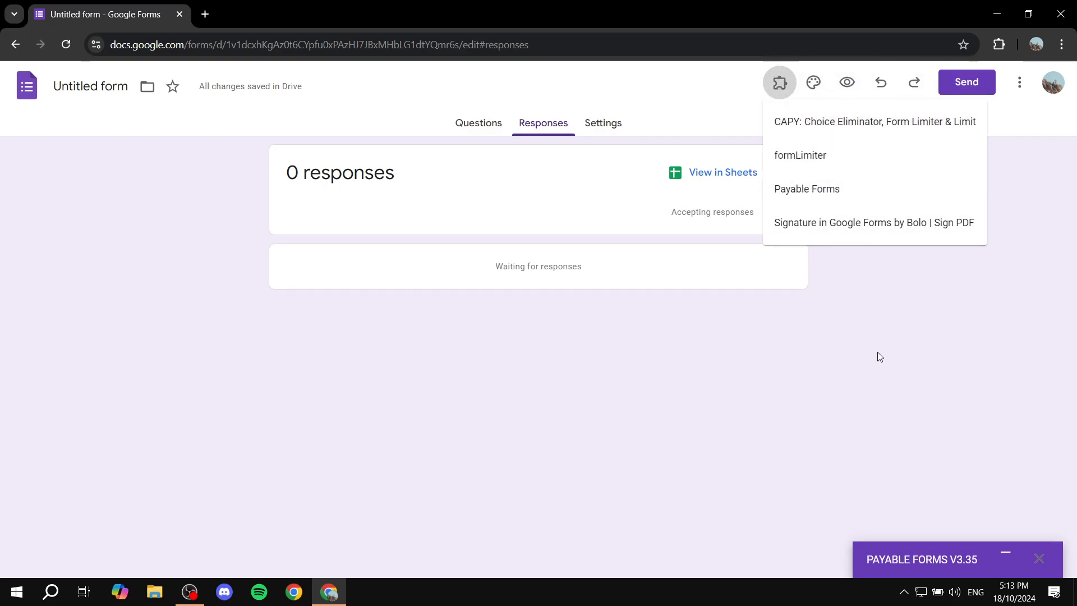
left_click(478, 122)
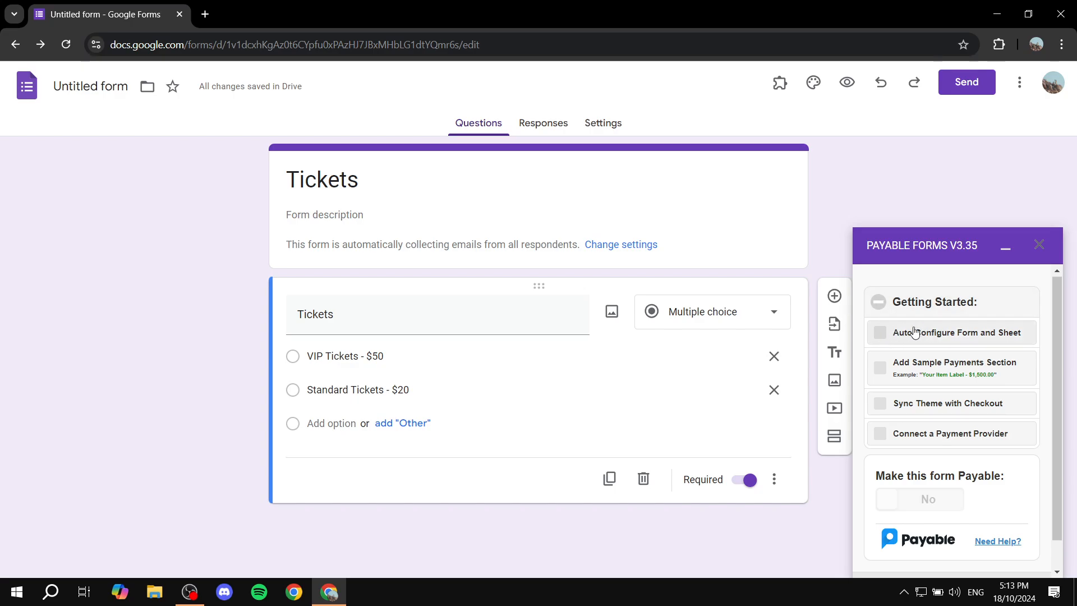
- Run Auto-Configure Form and Sheet and dismiss the Form Setup Complete summary
left_click(881, 332)
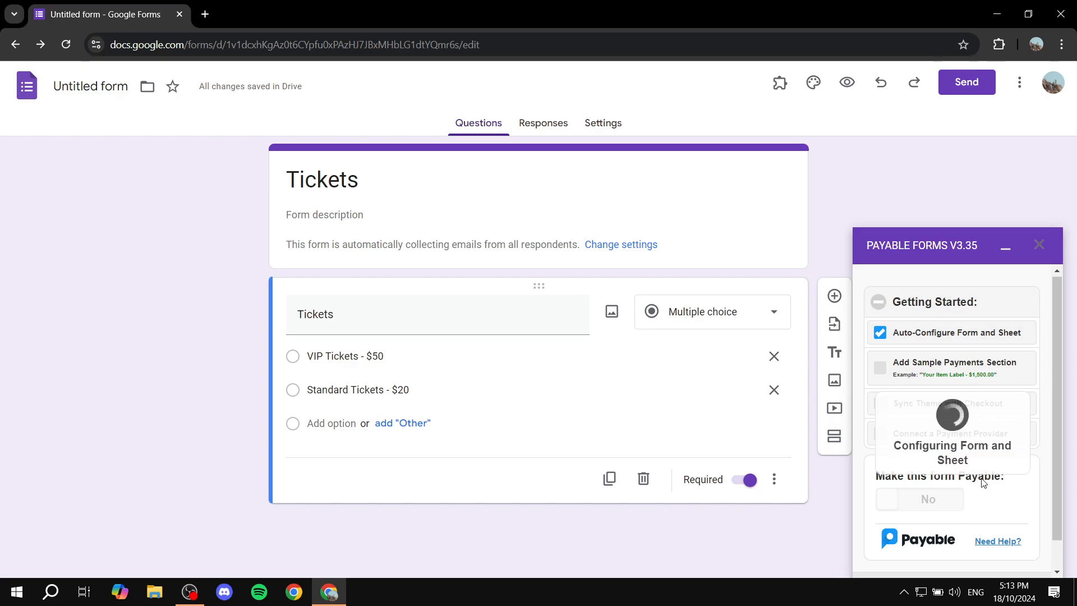
mouse_move(979, 471)
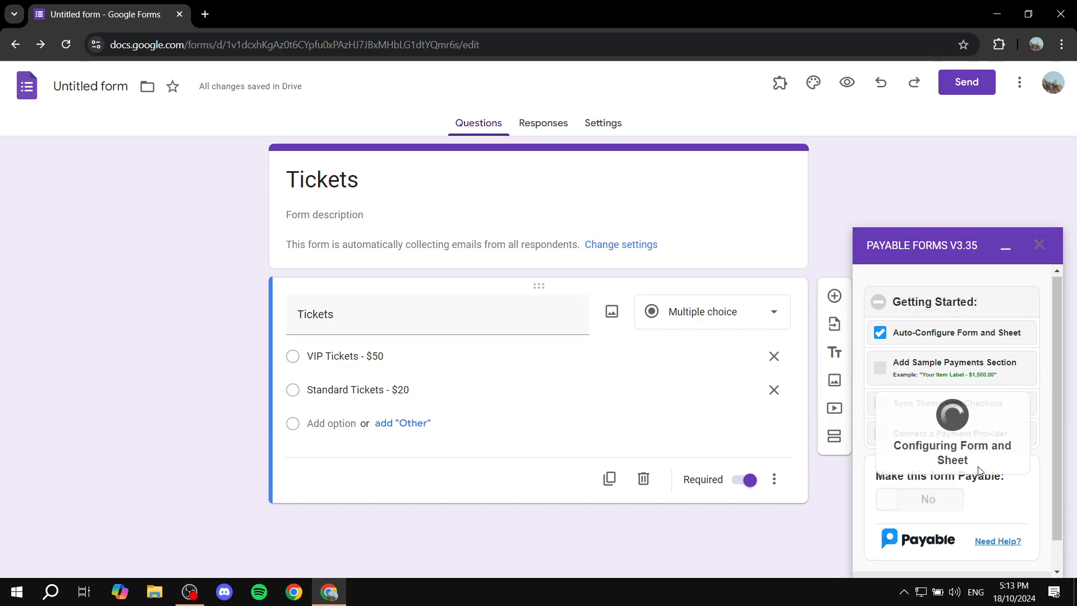
mouse_move(974, 359)
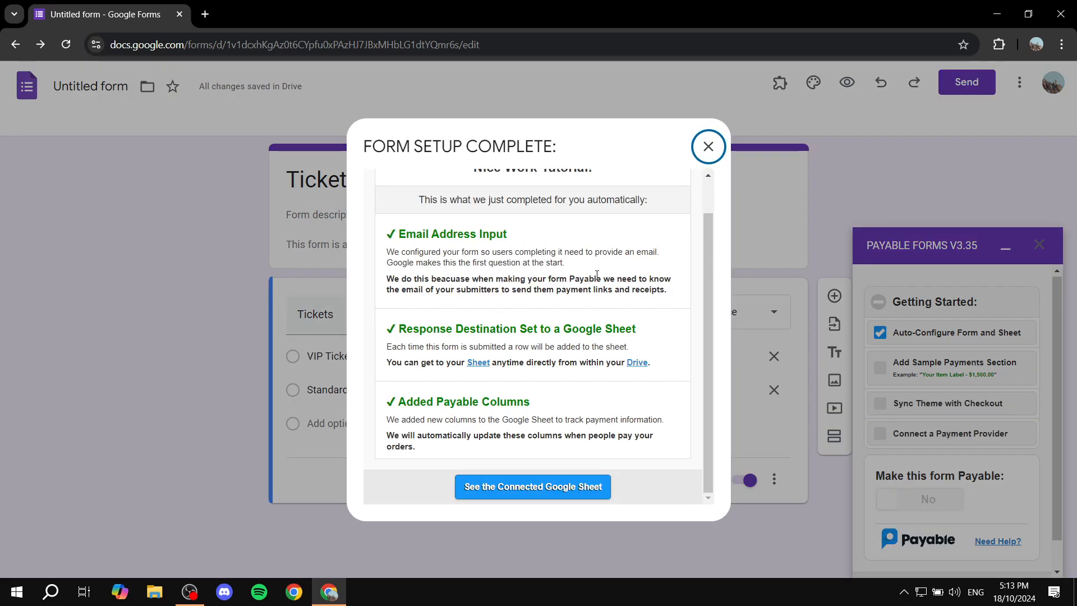
mouse_move(708, 146)
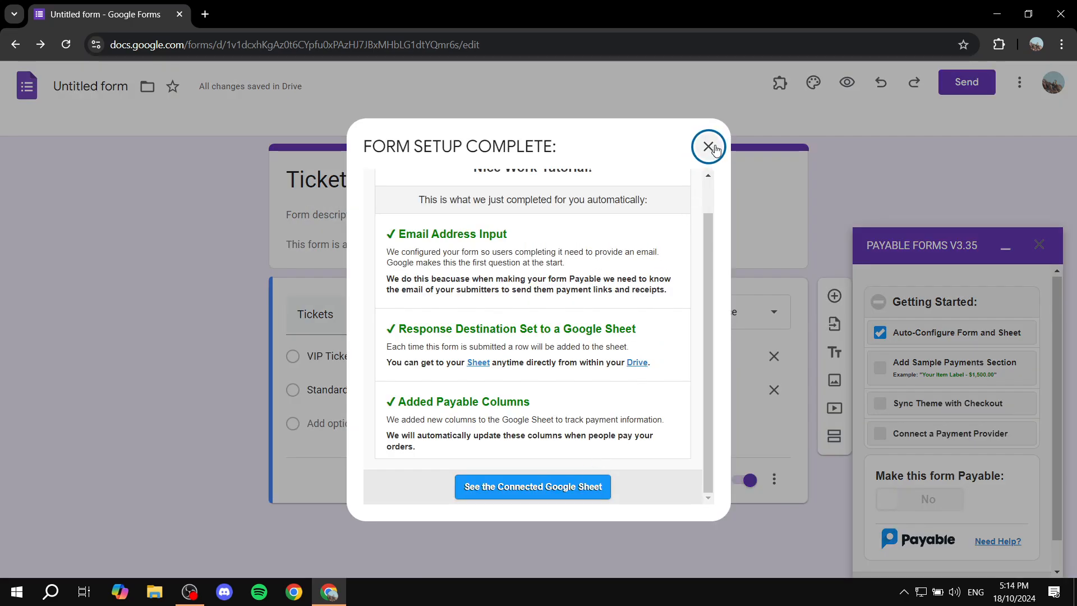
left_click(708, 147)
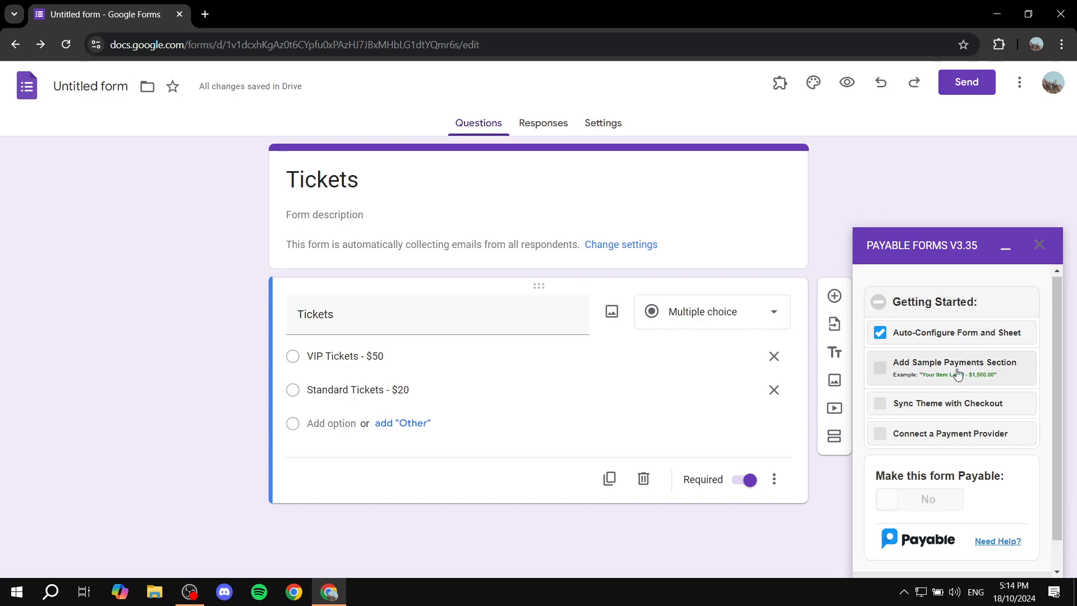
- Browse the Payment Provider Options (Square, Stripe, PayPal) and close the list
scroll("down", 3)
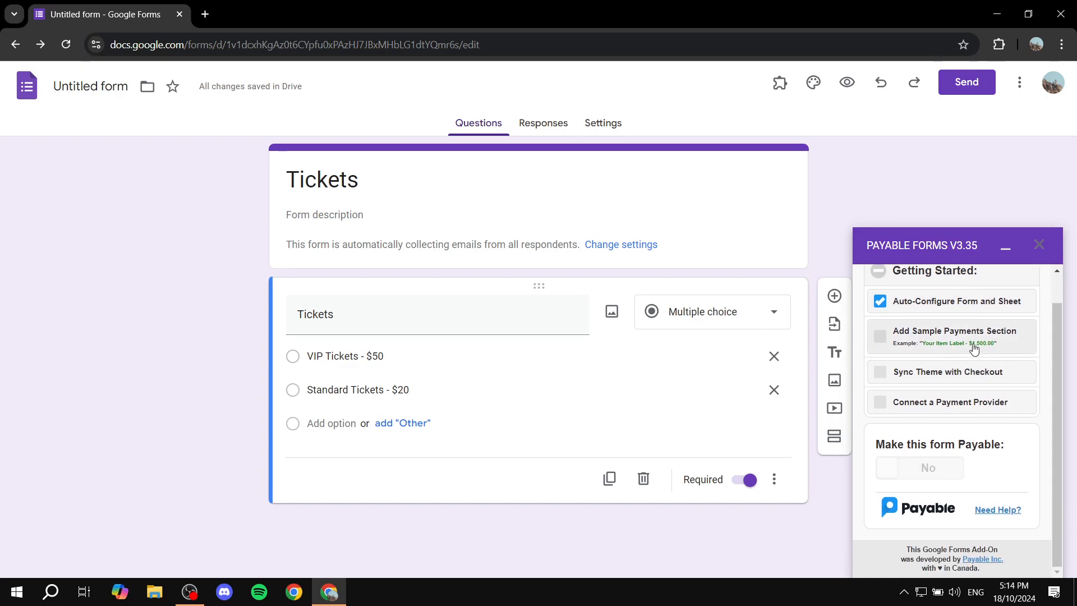
mouse_move(890, 411)
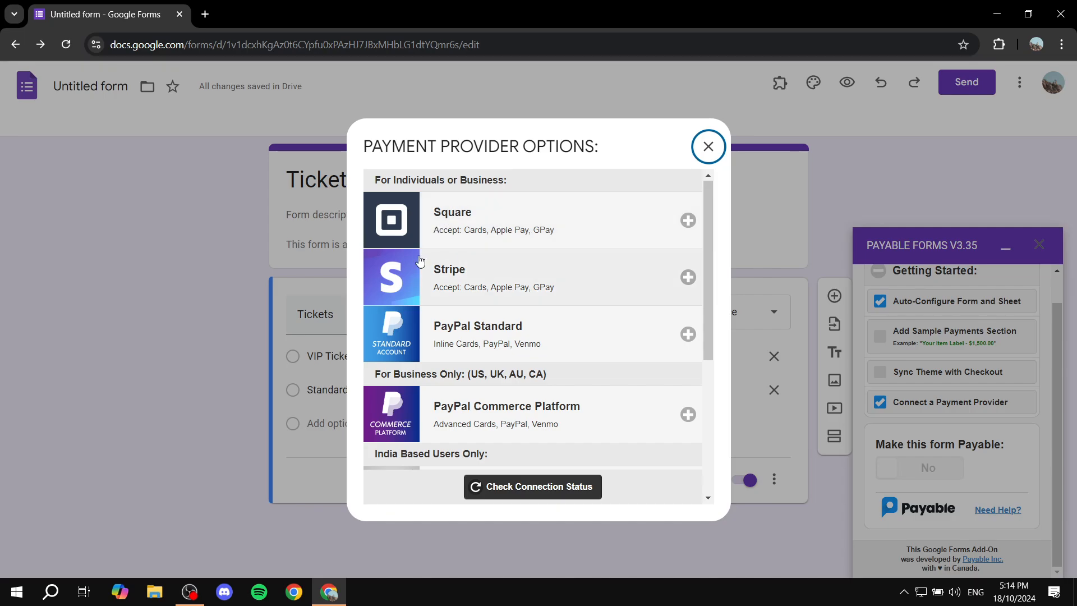
scroll("down", 3)
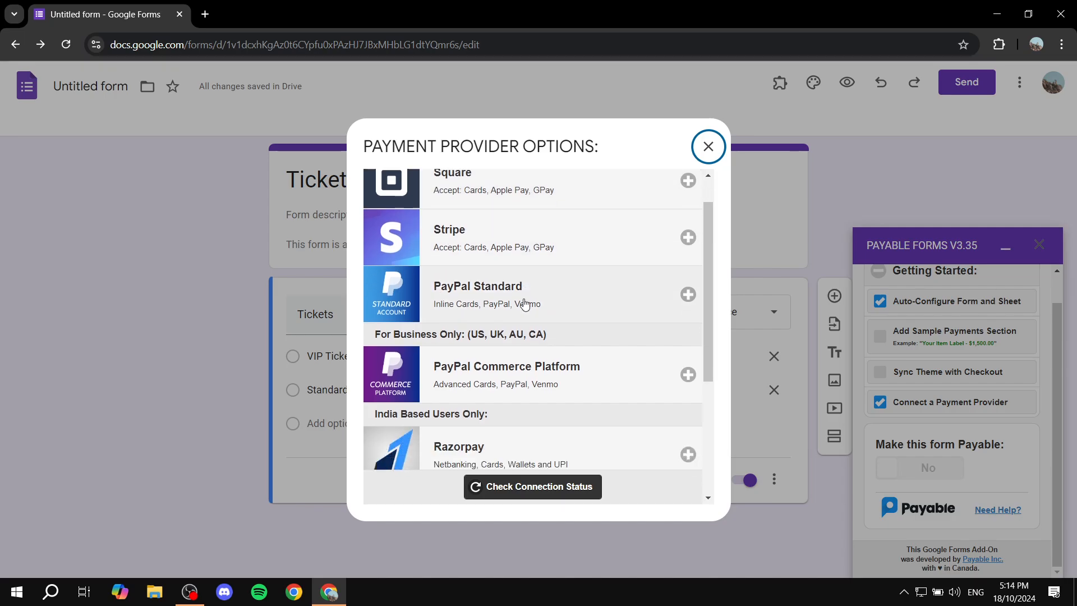
scroll("up", 3)
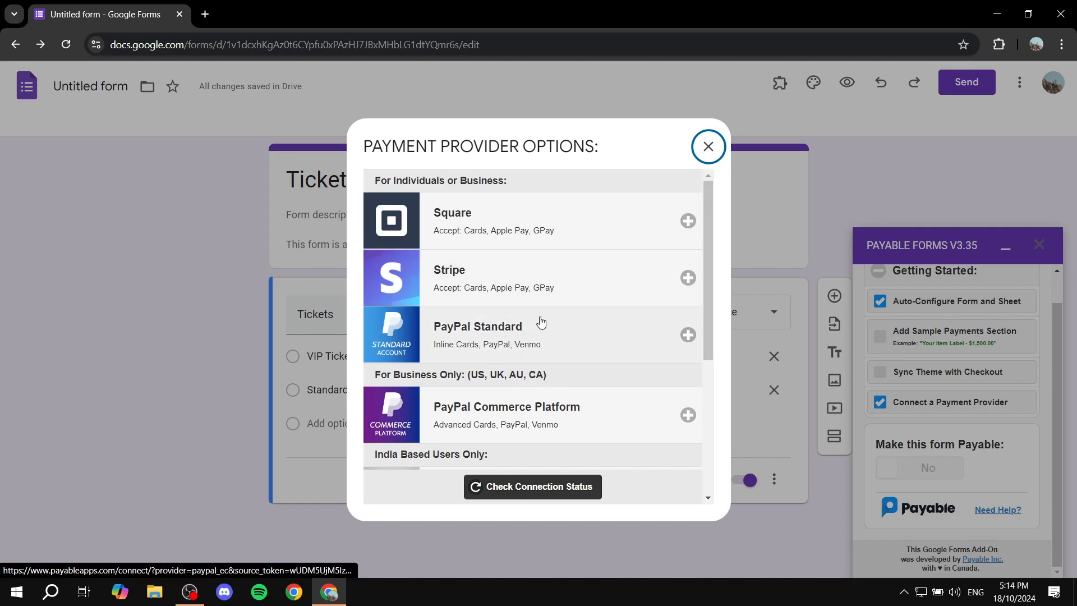
left_click(707, 146)
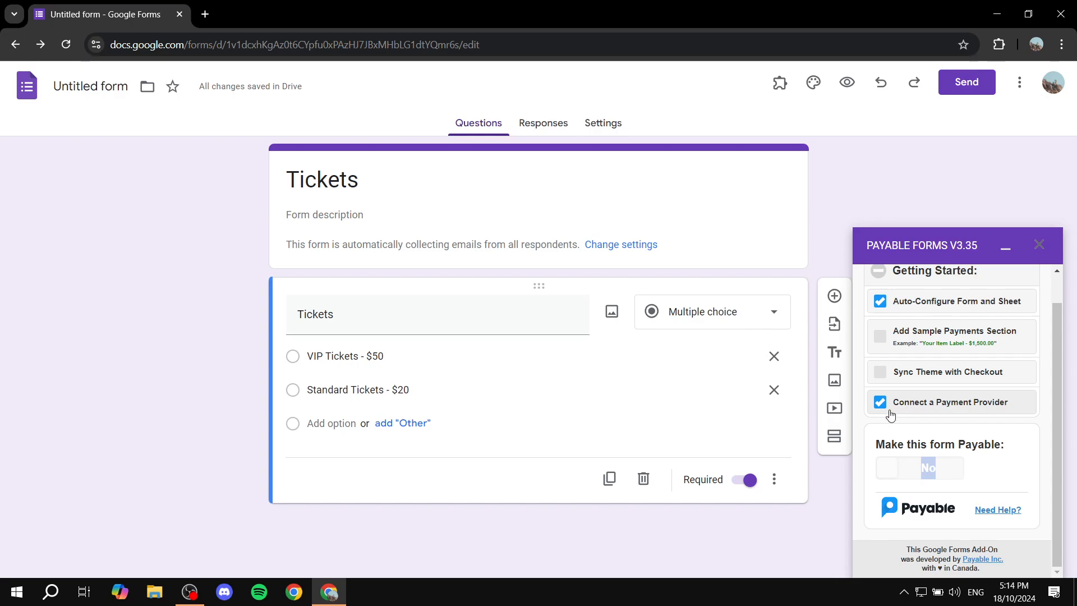
mouse_move(981, 425)
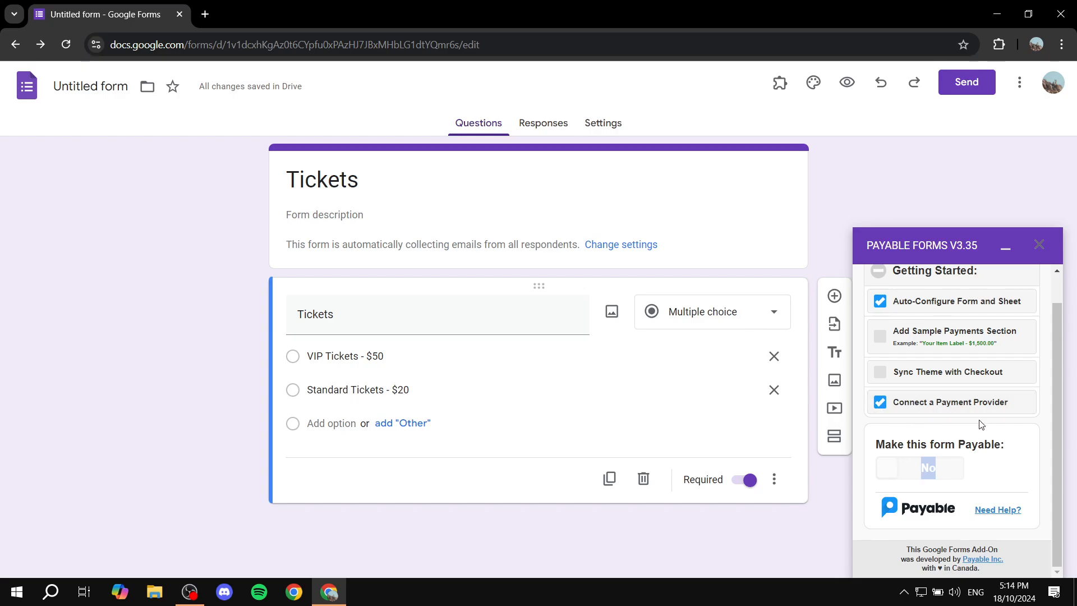
mouse_move(908, 496)
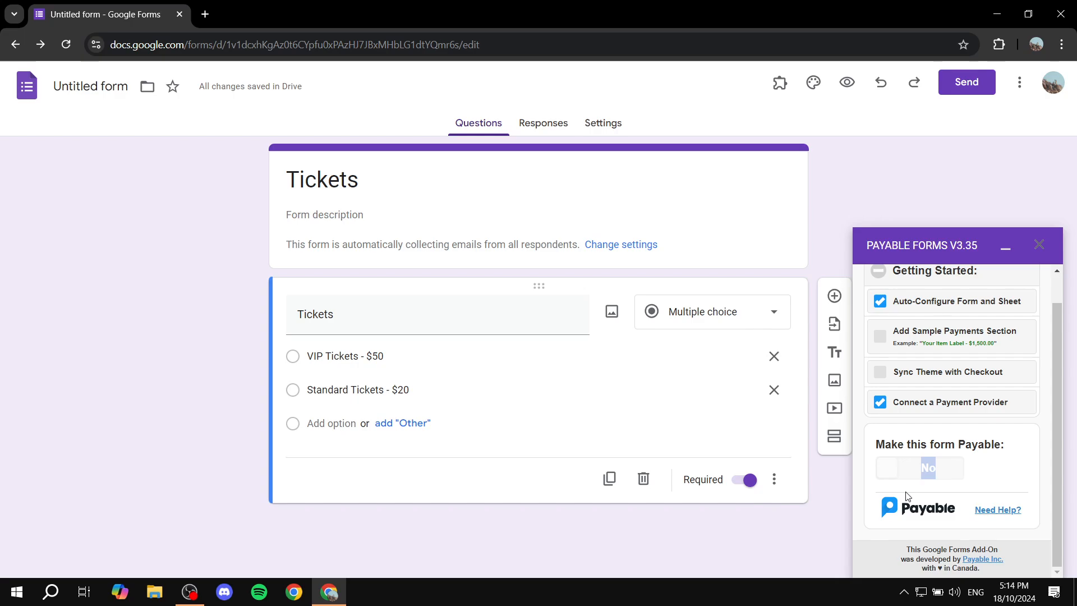
mouse_move(971, 471)
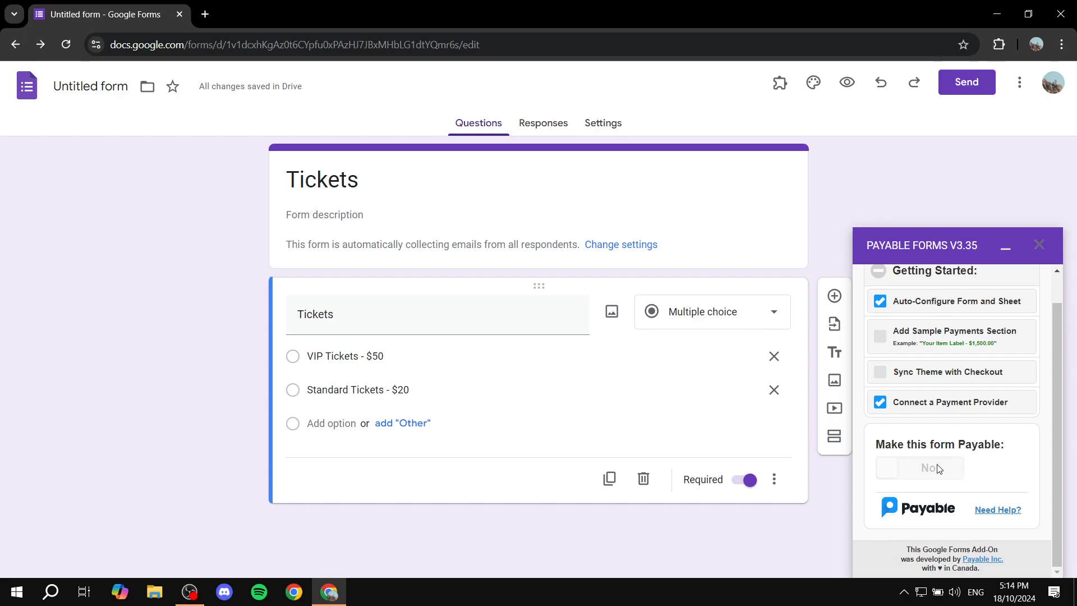
mouse_move(1004, 247)
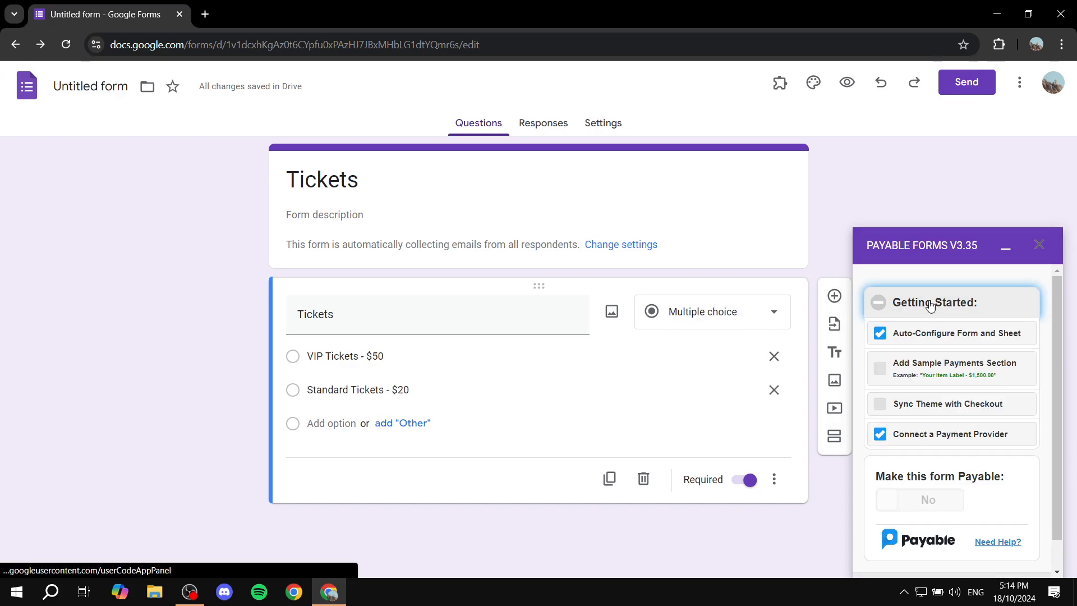
mouse_move(1001, 260)
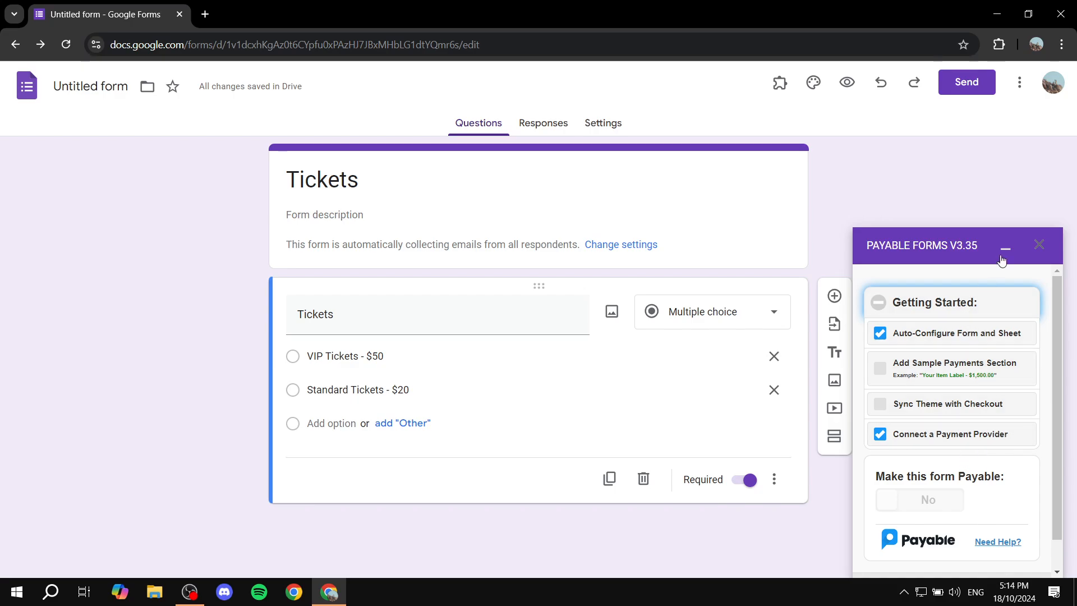
- Copy the Tickets form's shareable link from the Send dialog's link tab
left_click(965, 82)
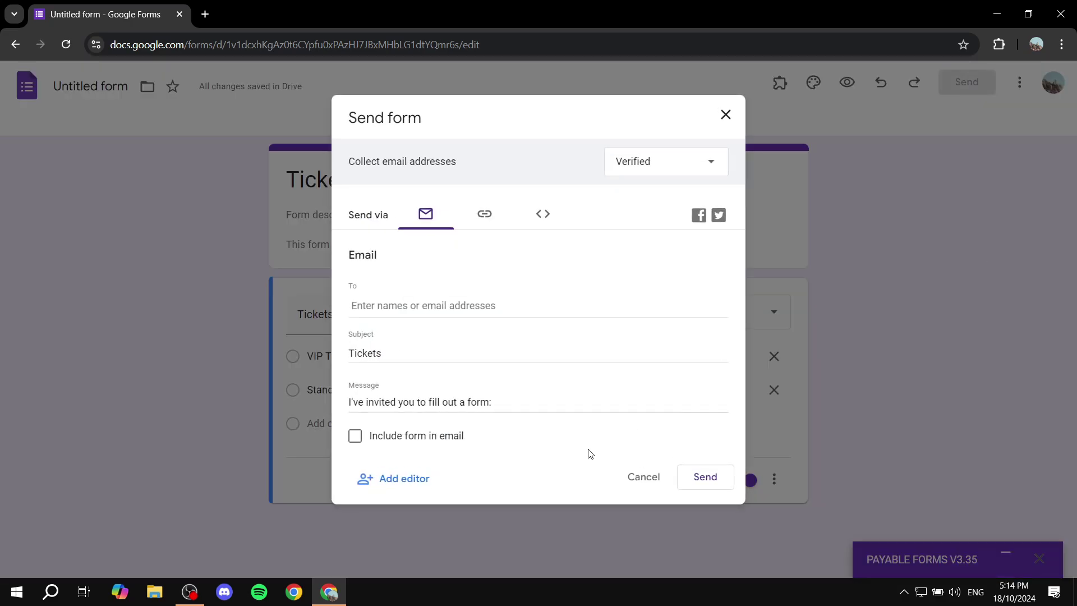
left_click(485, 214)
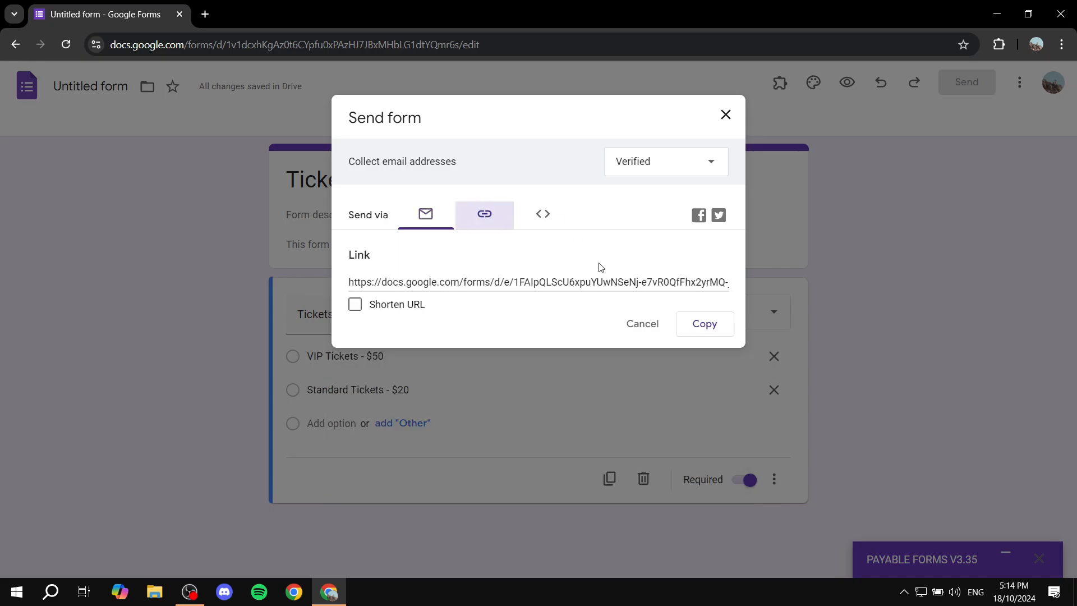
left_click(703, 324)
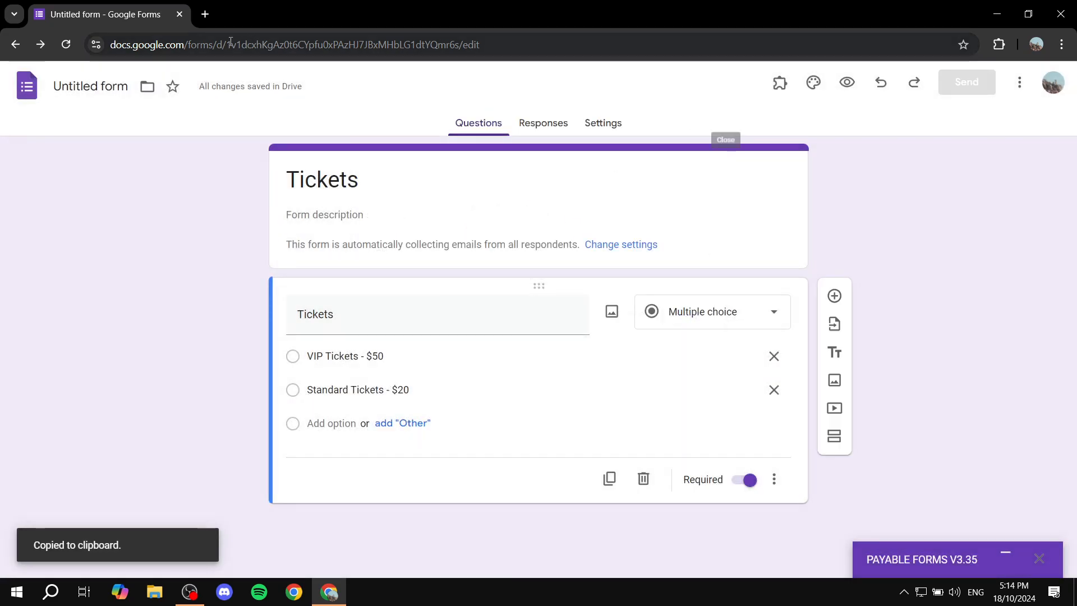
left_click(205, 14)
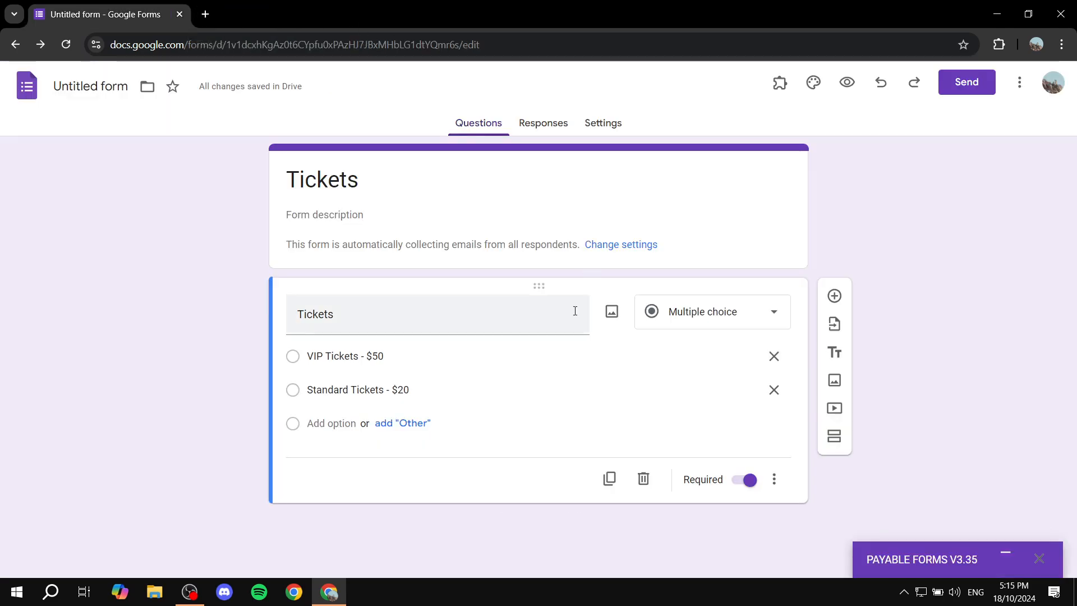
mouse_move(1042, 390)
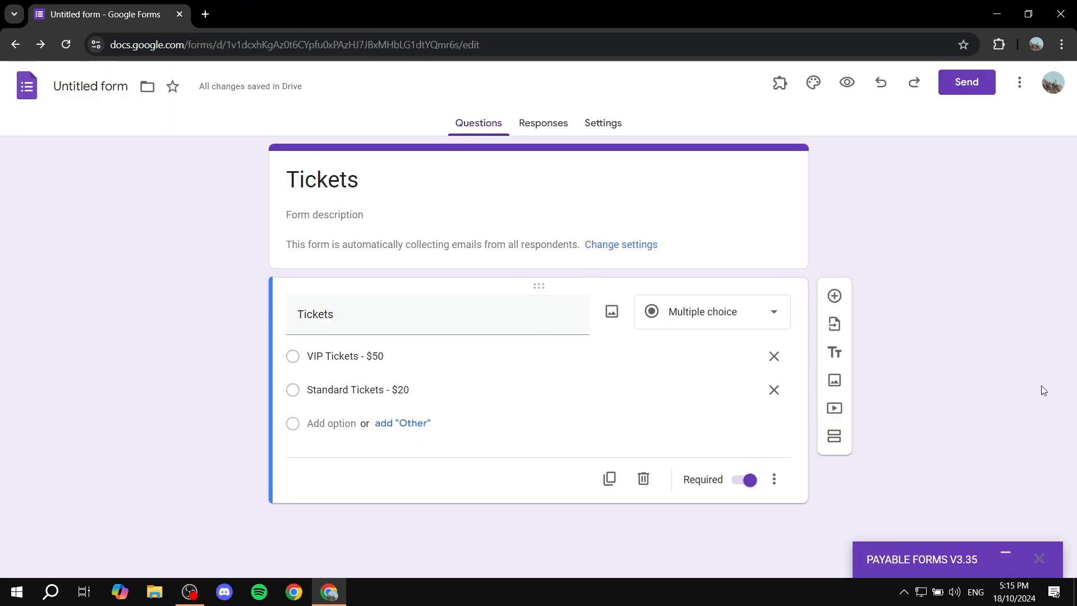